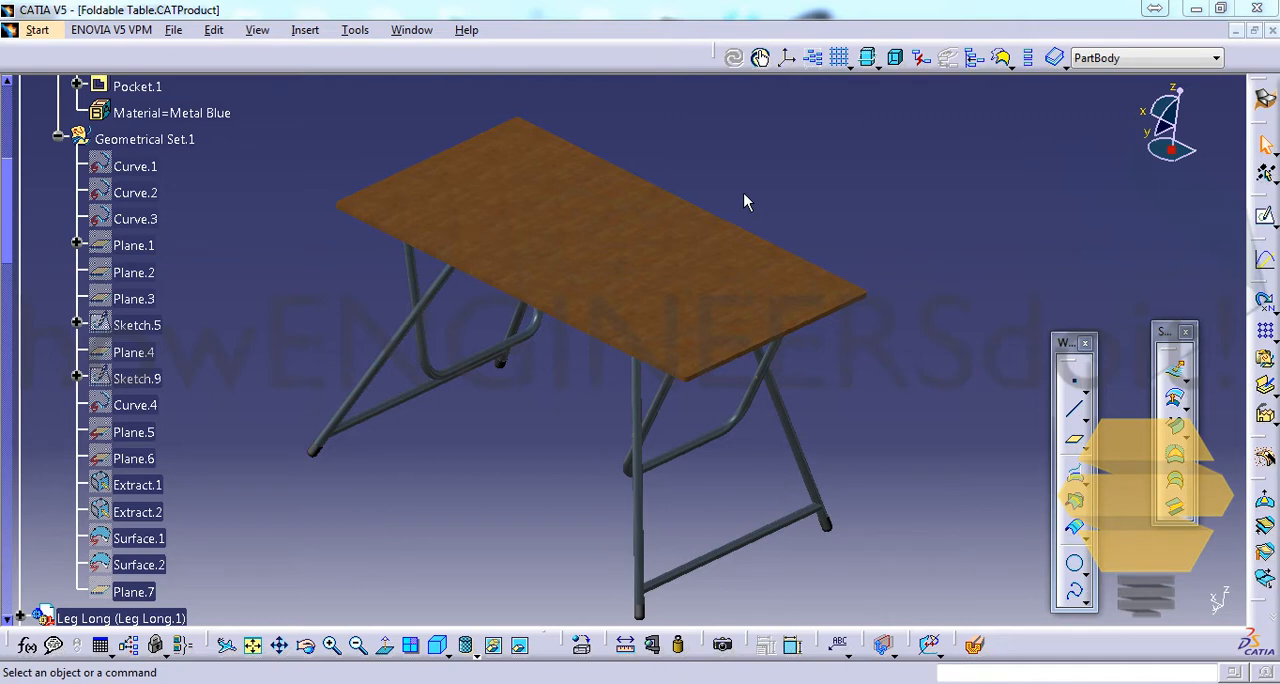
{"action": "mouse_move", "coordinate": [176, 144]}
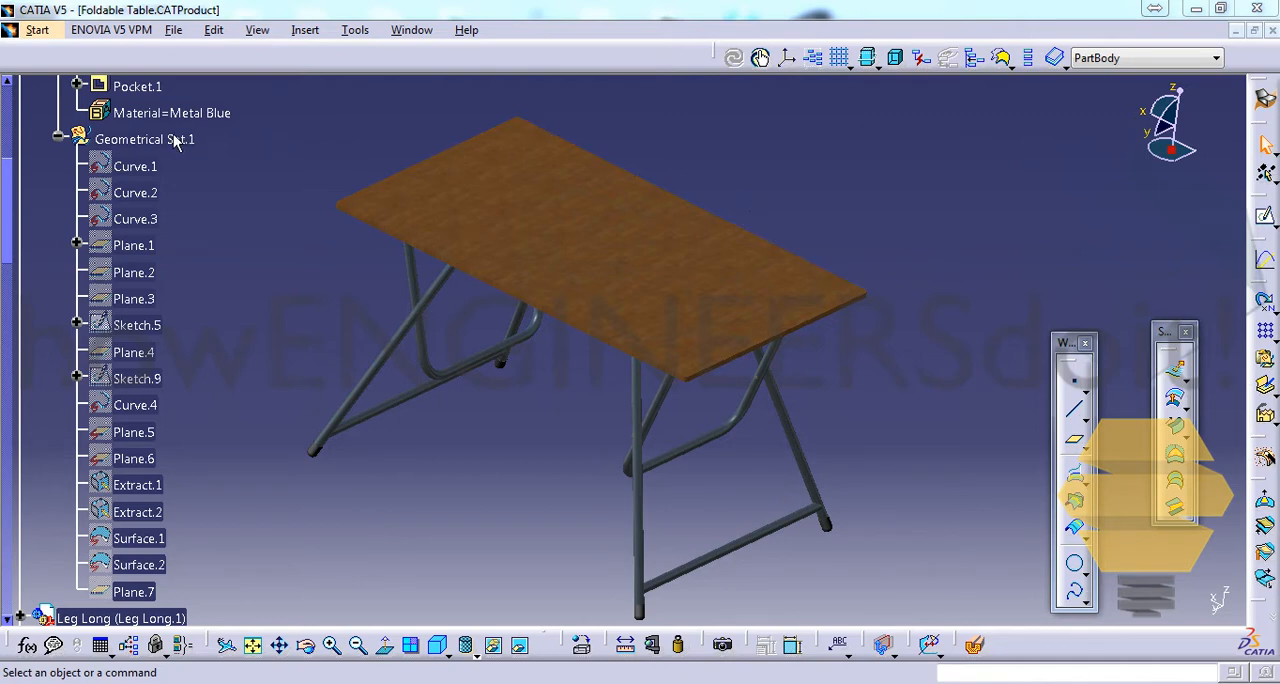
Point out Plane.4 and Curve.1 in the shuffled Geometrical Set.1 and view the model from another angle
{"action": "left_click", "coordinate": [60, 140]}
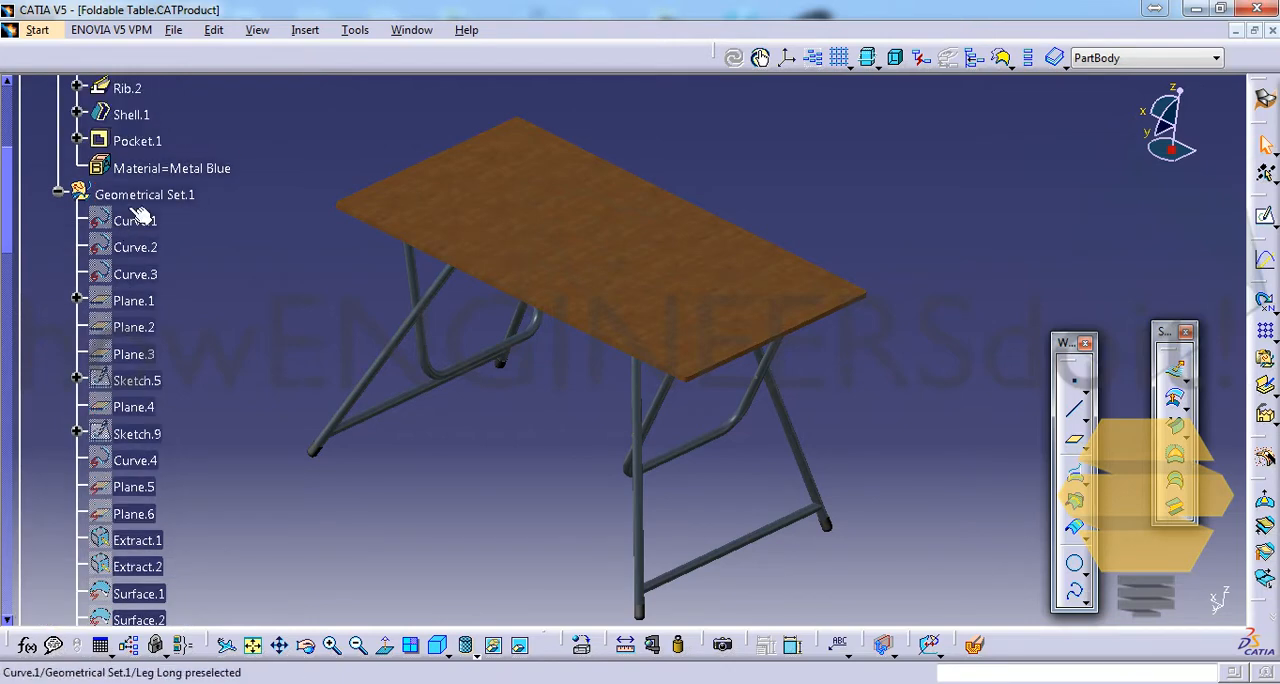
{"action": "mouse_move", "coordinate": [204, 242]}
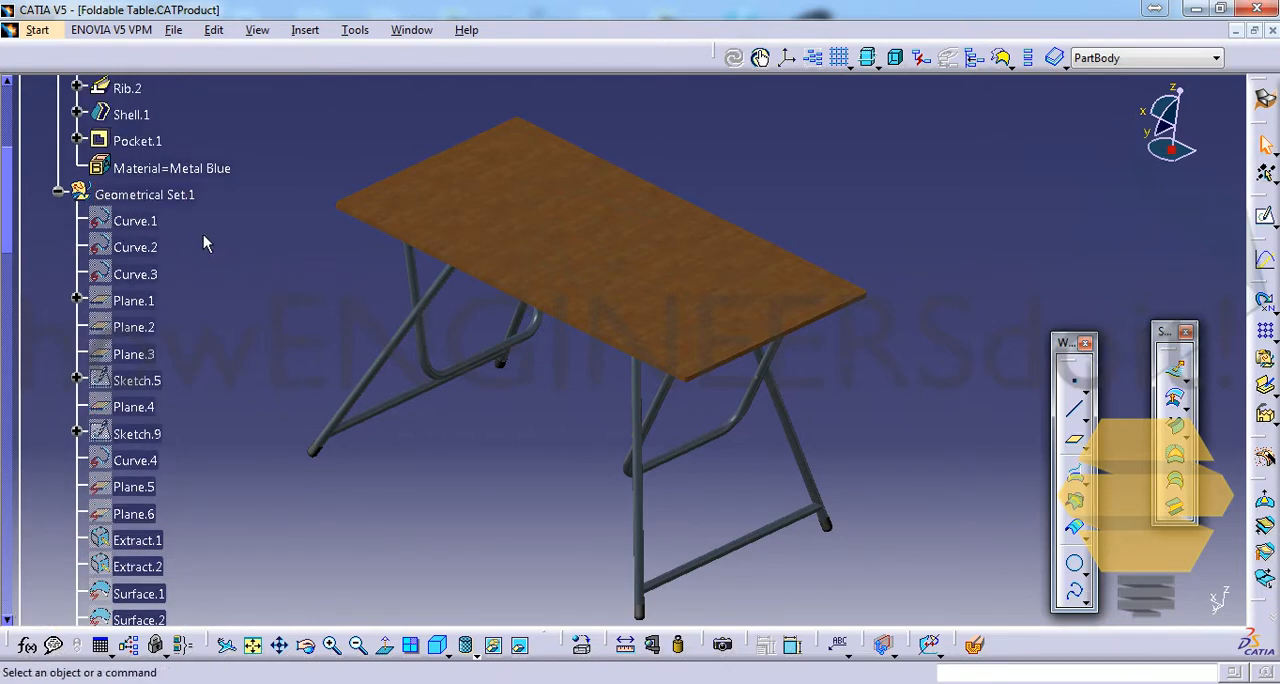
{"action": "left_click", "coordinate": [134, 300]}
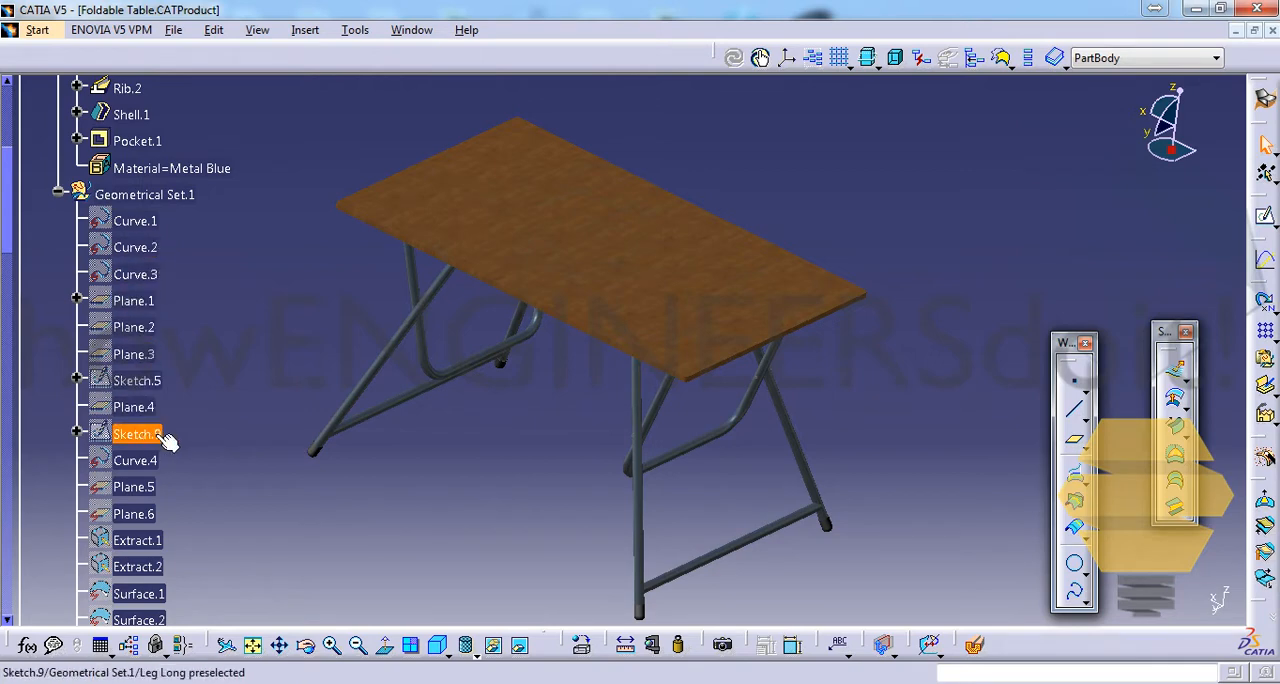
{"action": "left_click", "coordinate": [132, 408]}
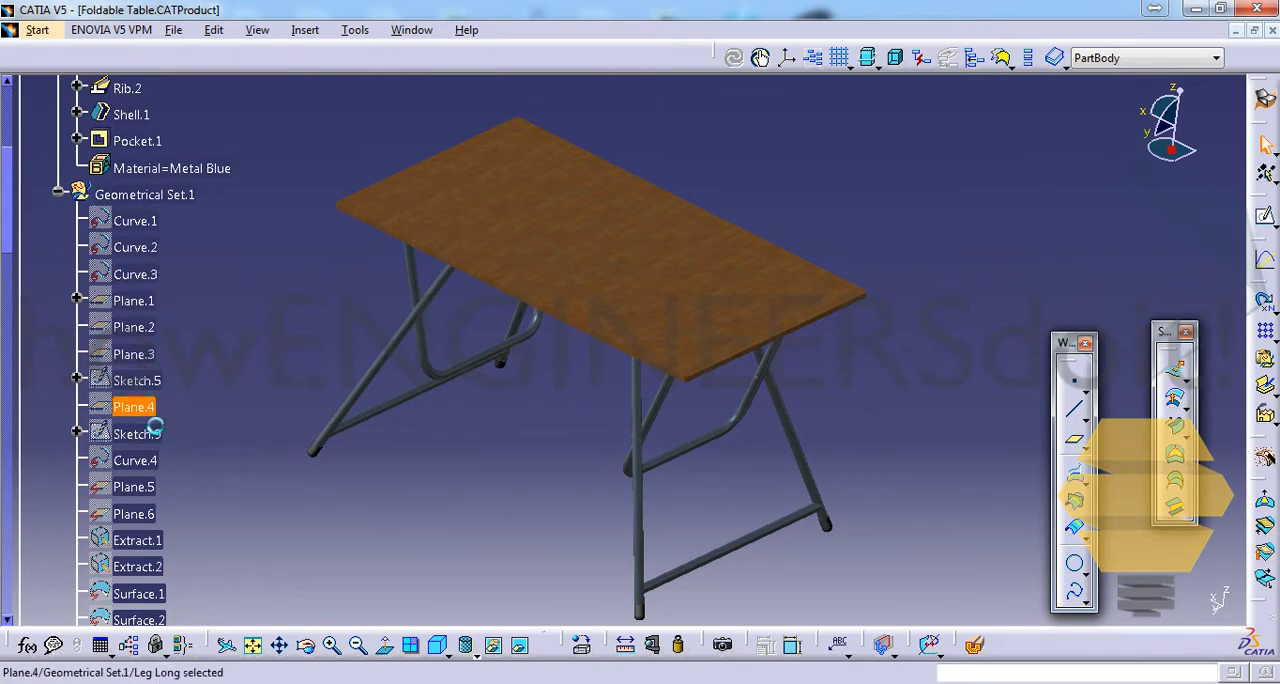
{"action": "mouse_move", "coordinate": [156, 512]}
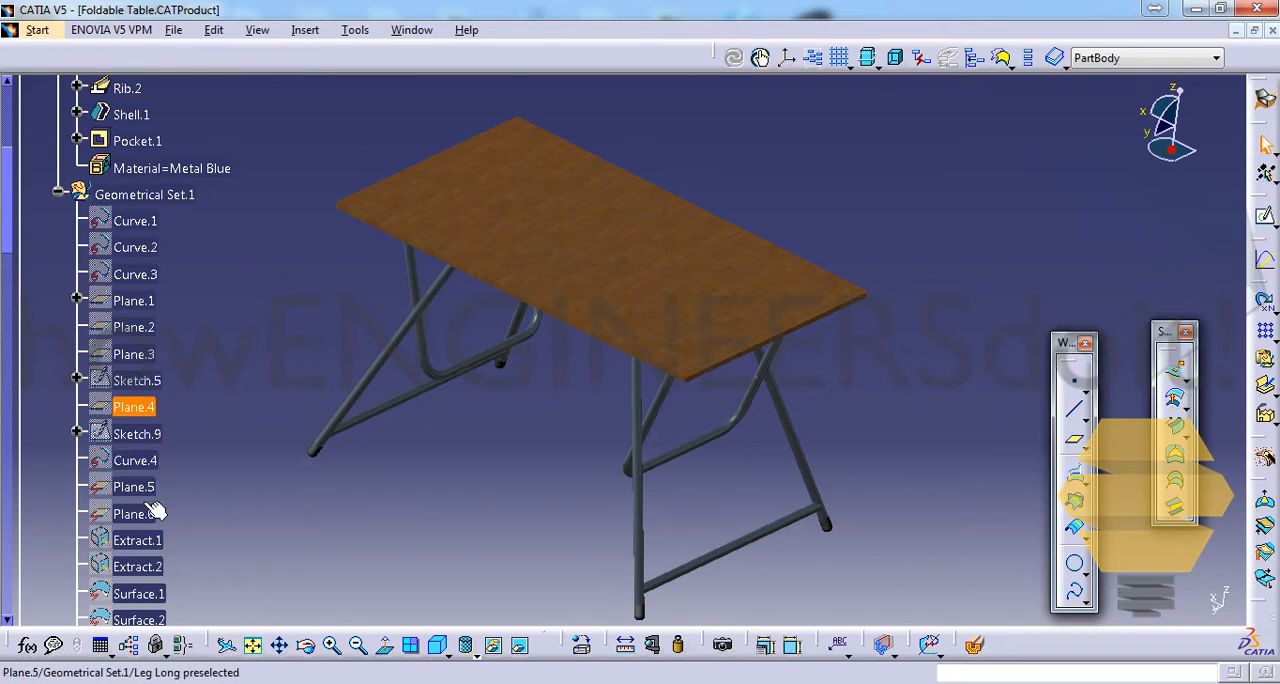
{"action": "left_click", "coordinate": [136, 222]}
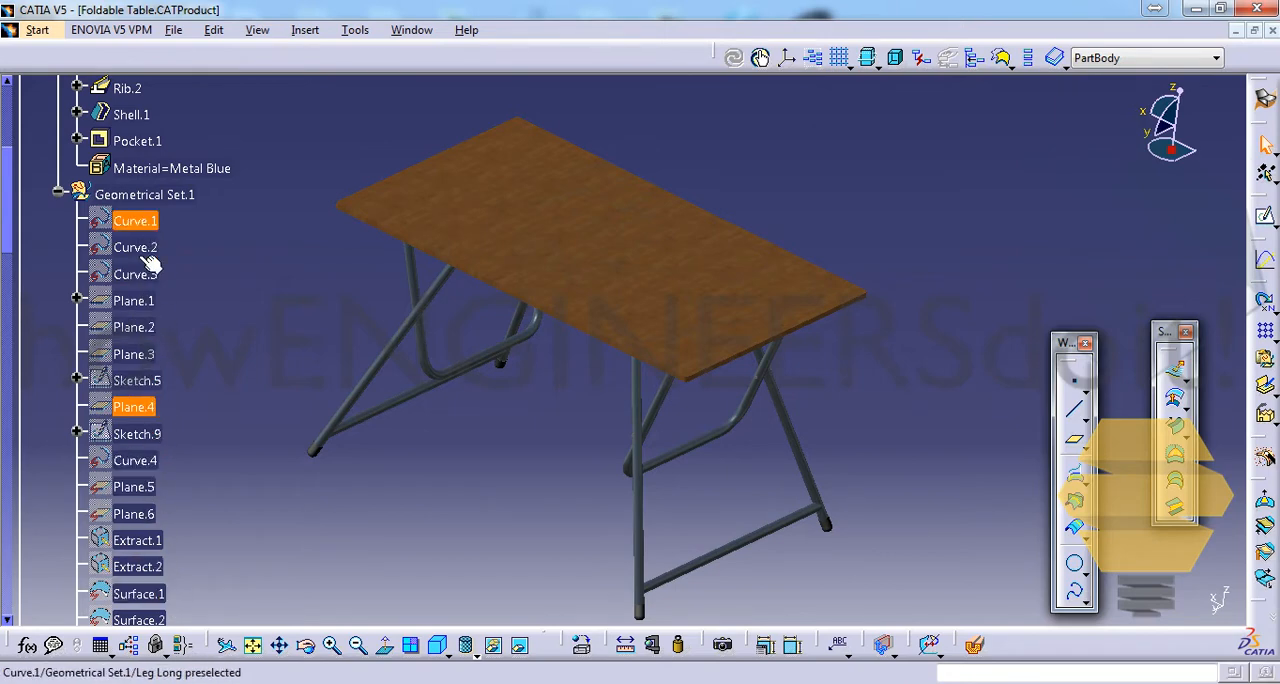
{"action": "left_click", "coordinate": [136, 272]}
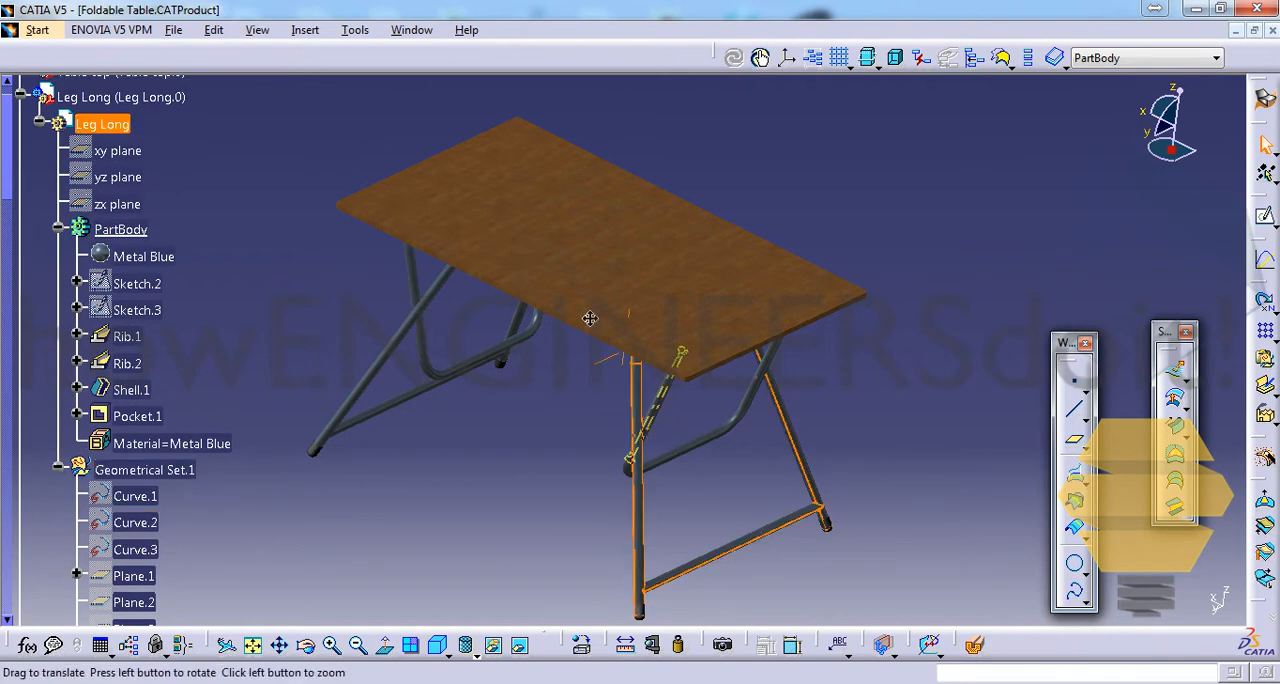
{"action": "left_click_drag", "start_coordinate": [590, 318], "coordinate": [656, 396]}
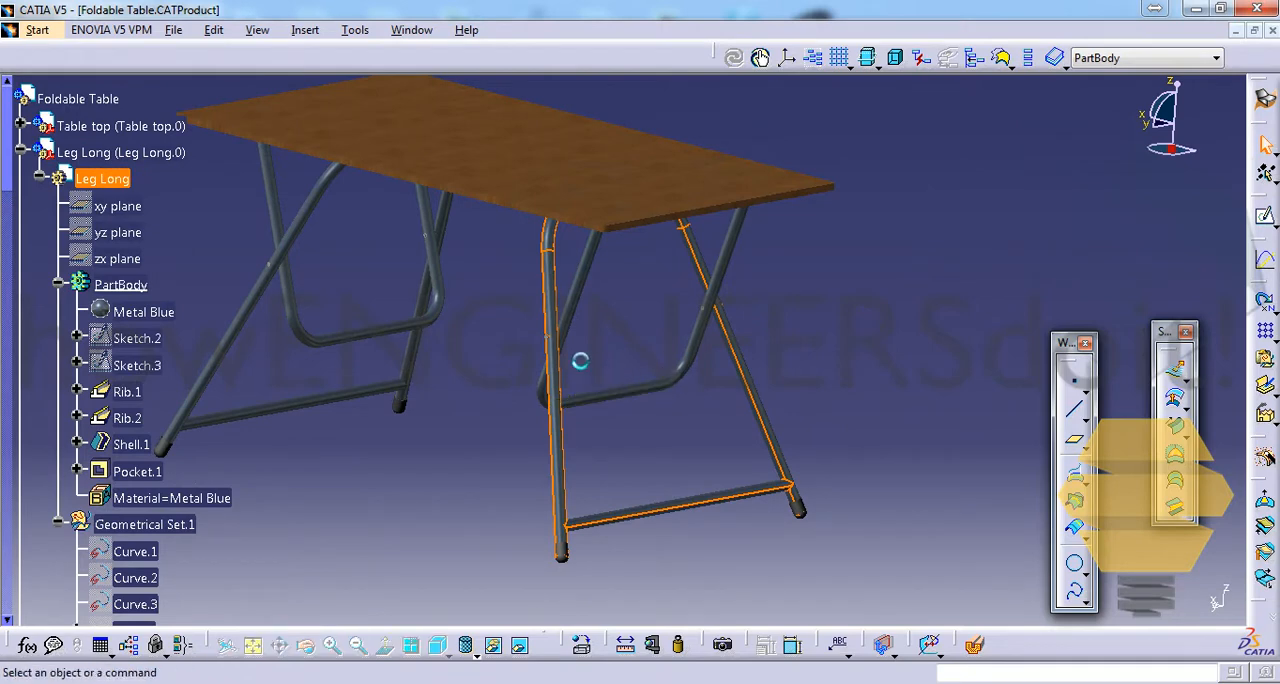
{"action": "scroll", "scroll_direction": "down", "scroll_amount": 3}
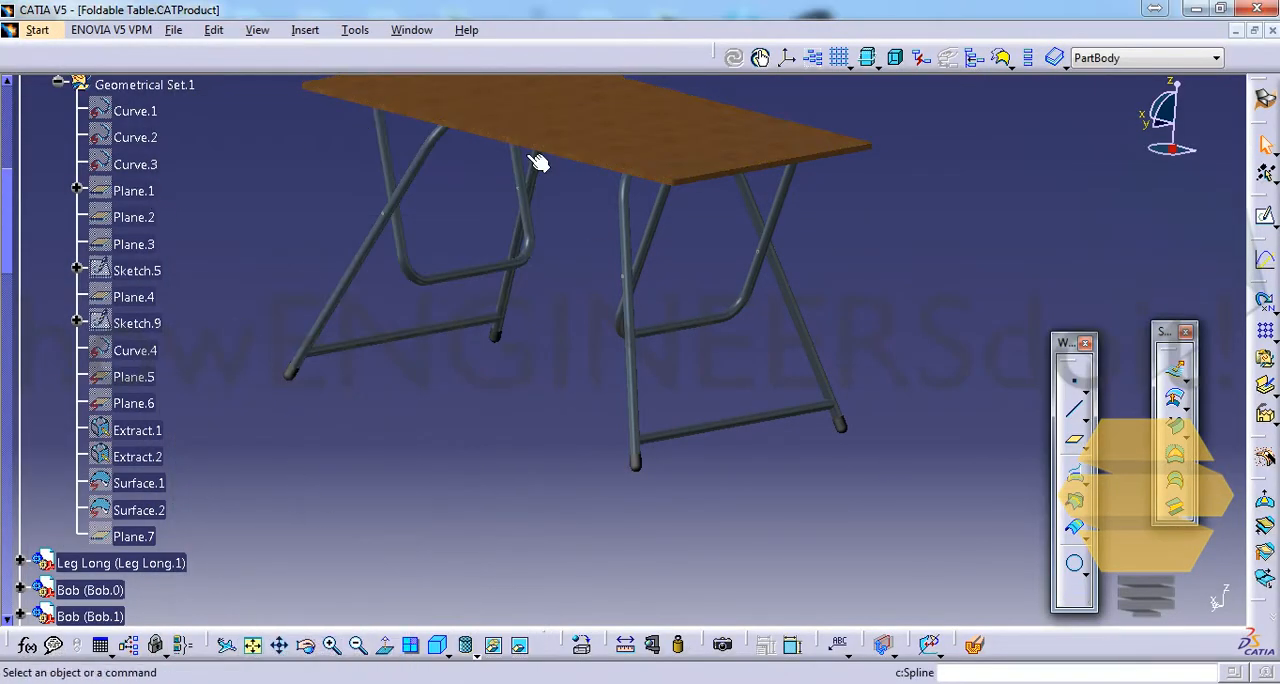
AutoSort Geometrical Set.1 so Curve.1–4 lead, then Plane.5, Plane.6, Surface.1 and Surface.2
{"action": "right_click", "coordinate": [144, 84]}
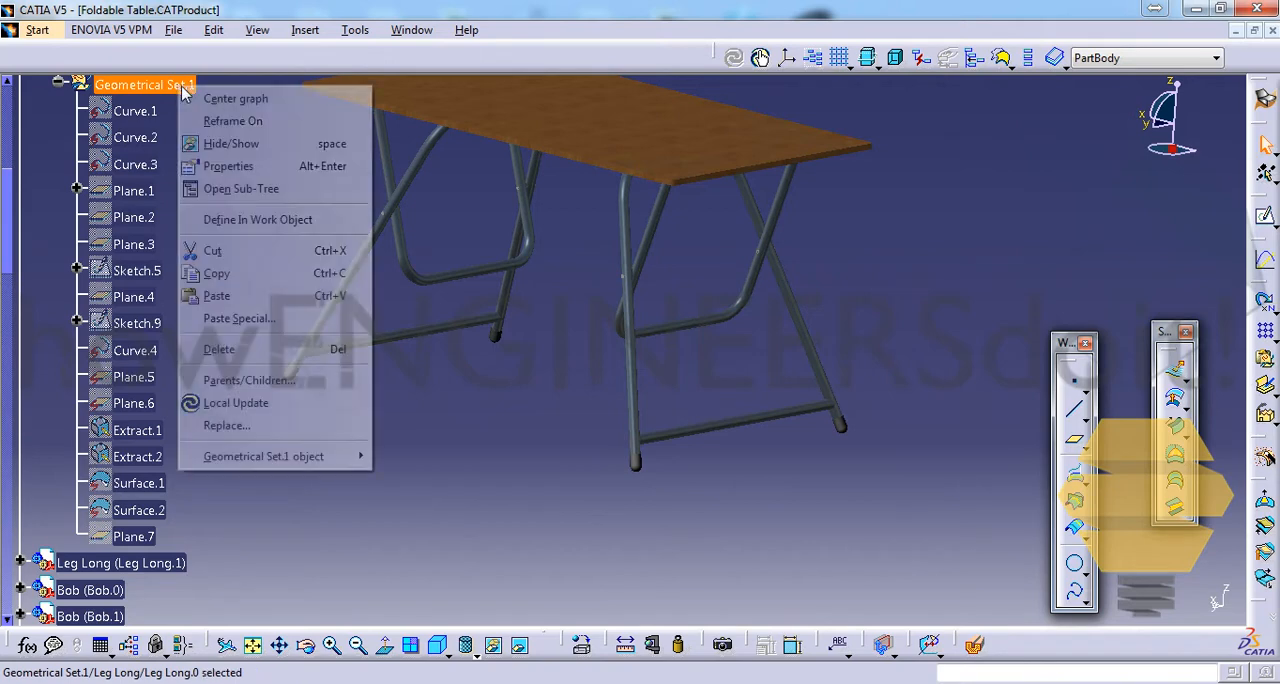
{"action": "mouse_move", "coordinate": [264, 456]}
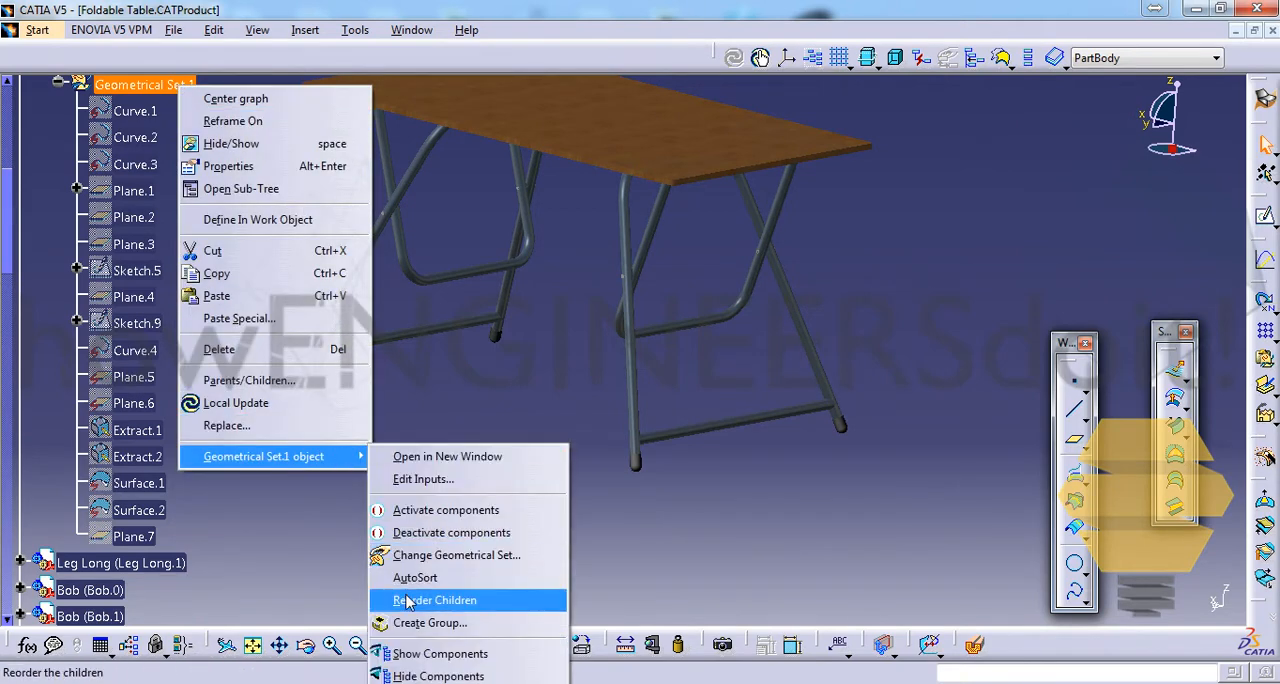
{"action": "left_click", "coordinate": [434, 600]}
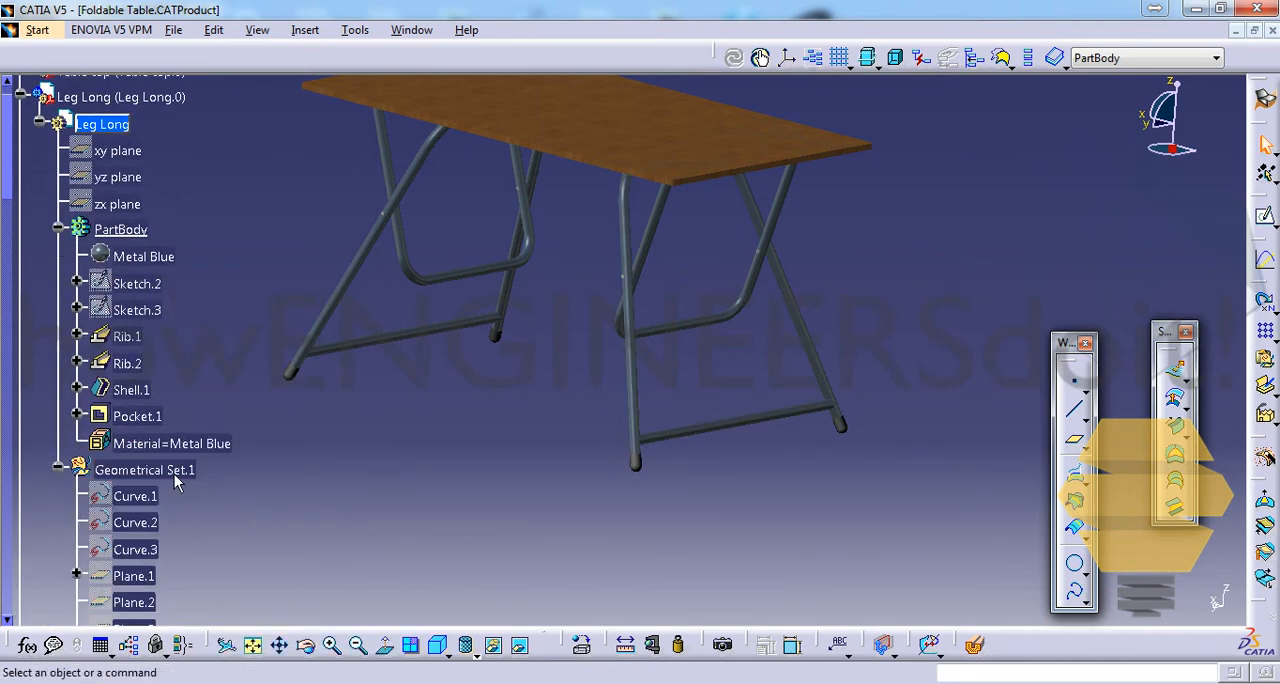
{"action": "left_click", "coordinate": [144, 470]}
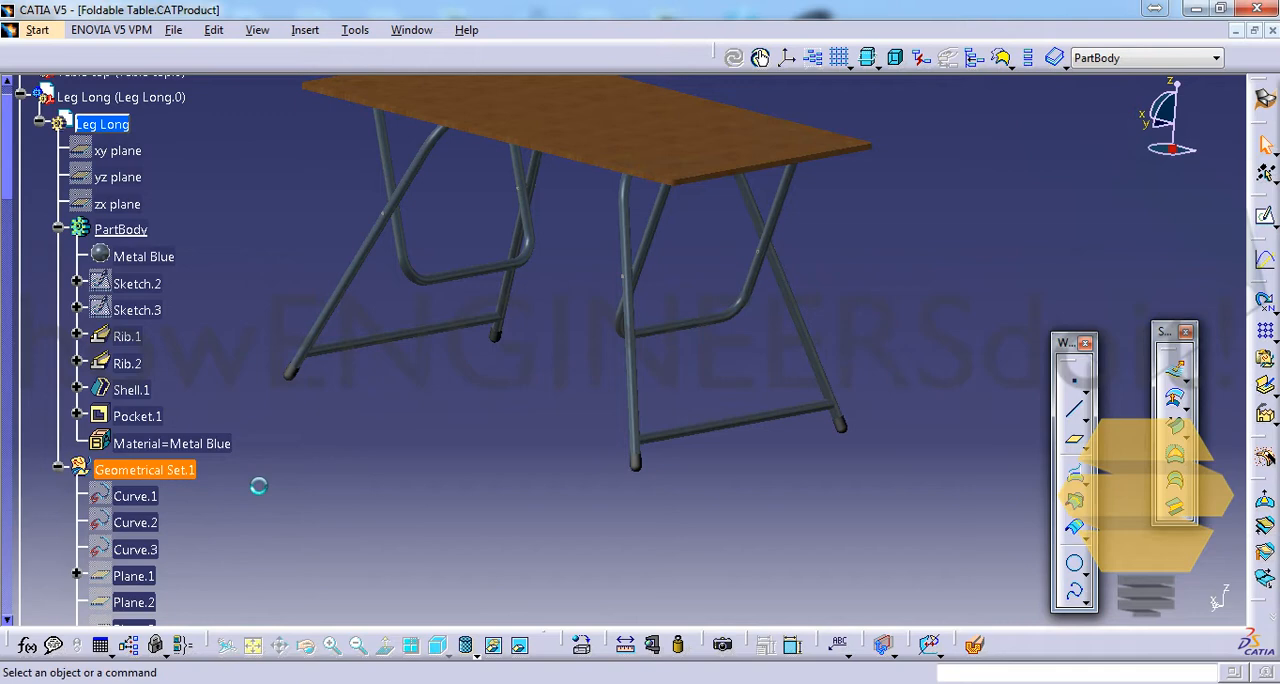
{"action": "scroll", "scroll_direction": "down", "scroll_amount": 3}
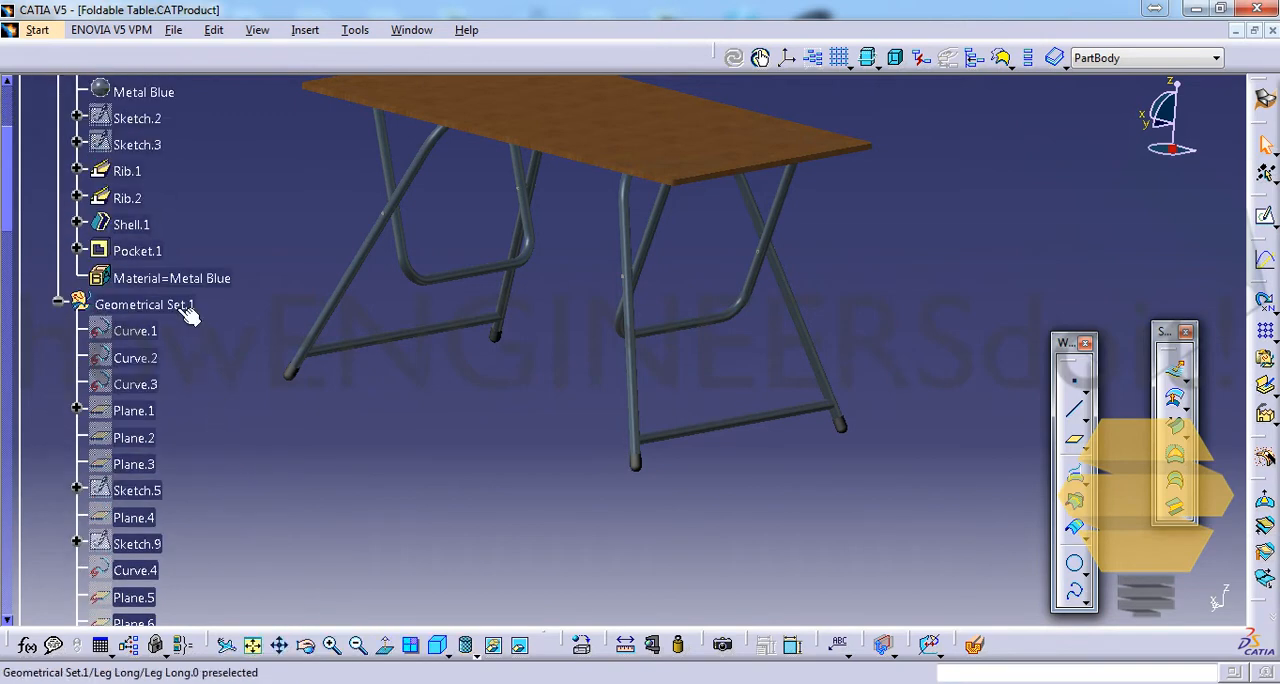
{"action": "right_click", "coordinate": [144, 304]}
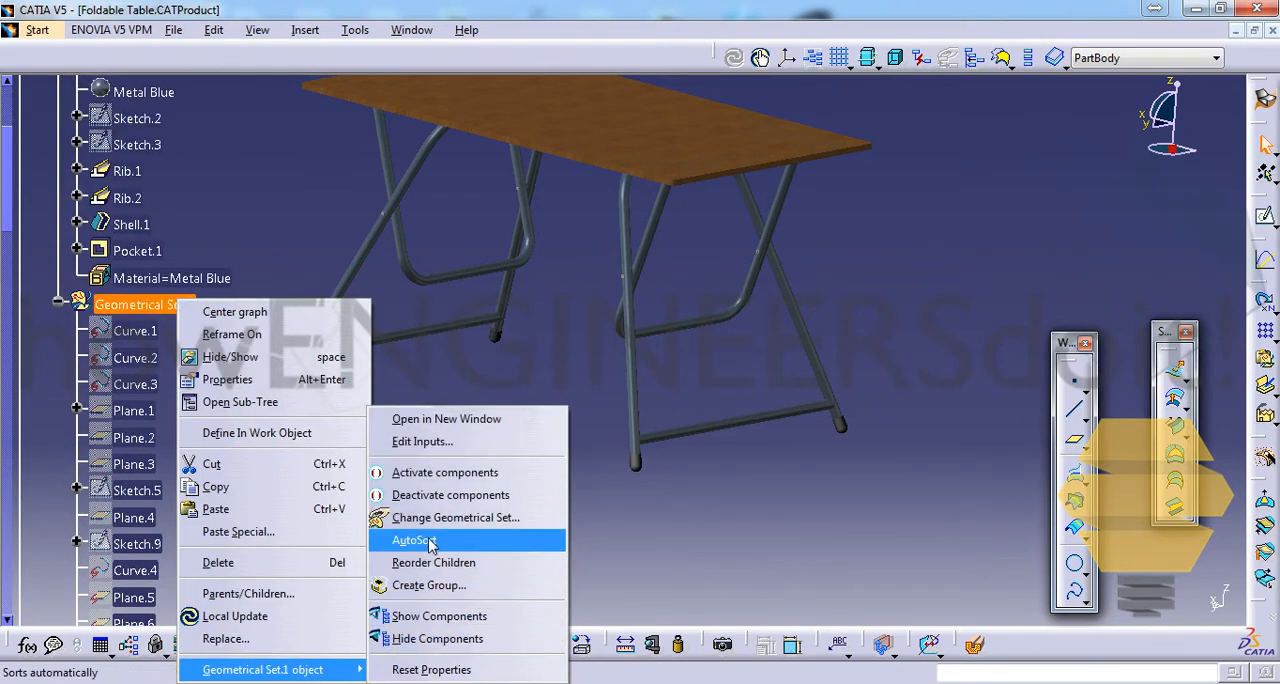
{"action": "left_click", "coordinate": [412, 540]}
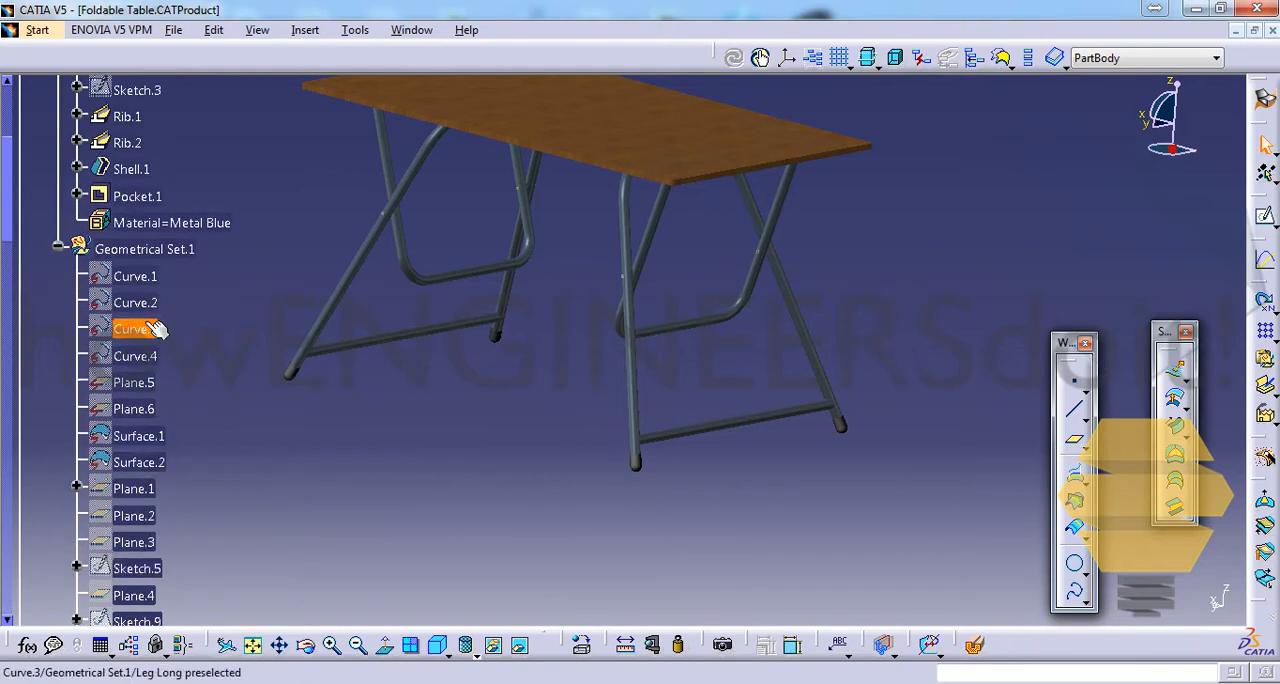
{"action": "left_click", "coordinate": [136, 276]}
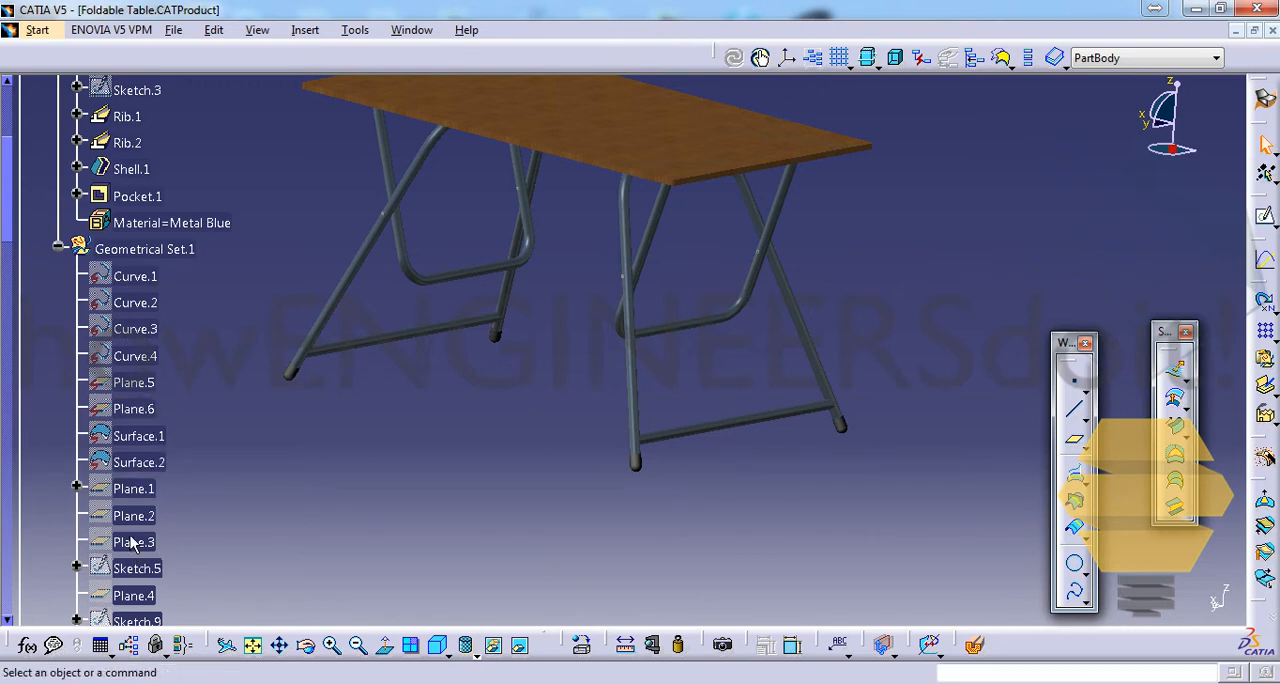
{"action": "scroll", "scroll_direction": "down", "scroll_amount": 3}
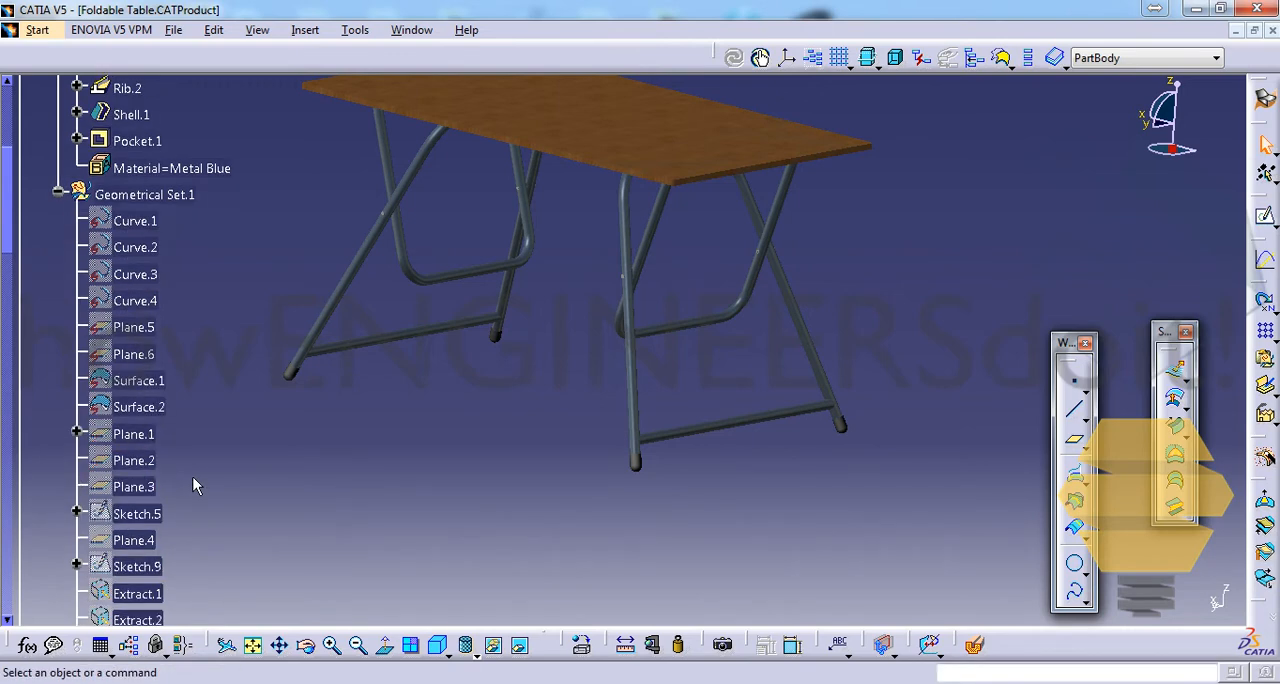
{"action": "mouse_move", "coordinate": [70, 232]}
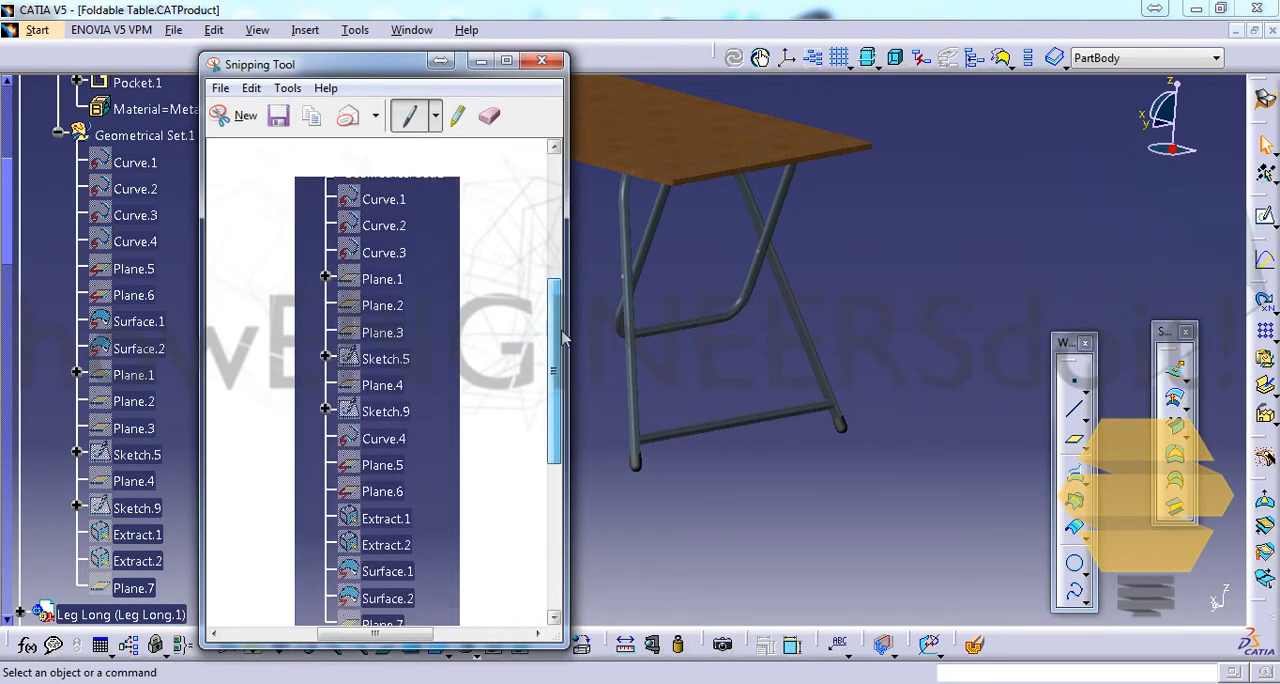
Compare the pre-sort snapshot with the sorted tree and close the Snipping Tool capture
{"action": "scroll", "scroll_direction": "up", "scroll_amount": 3}
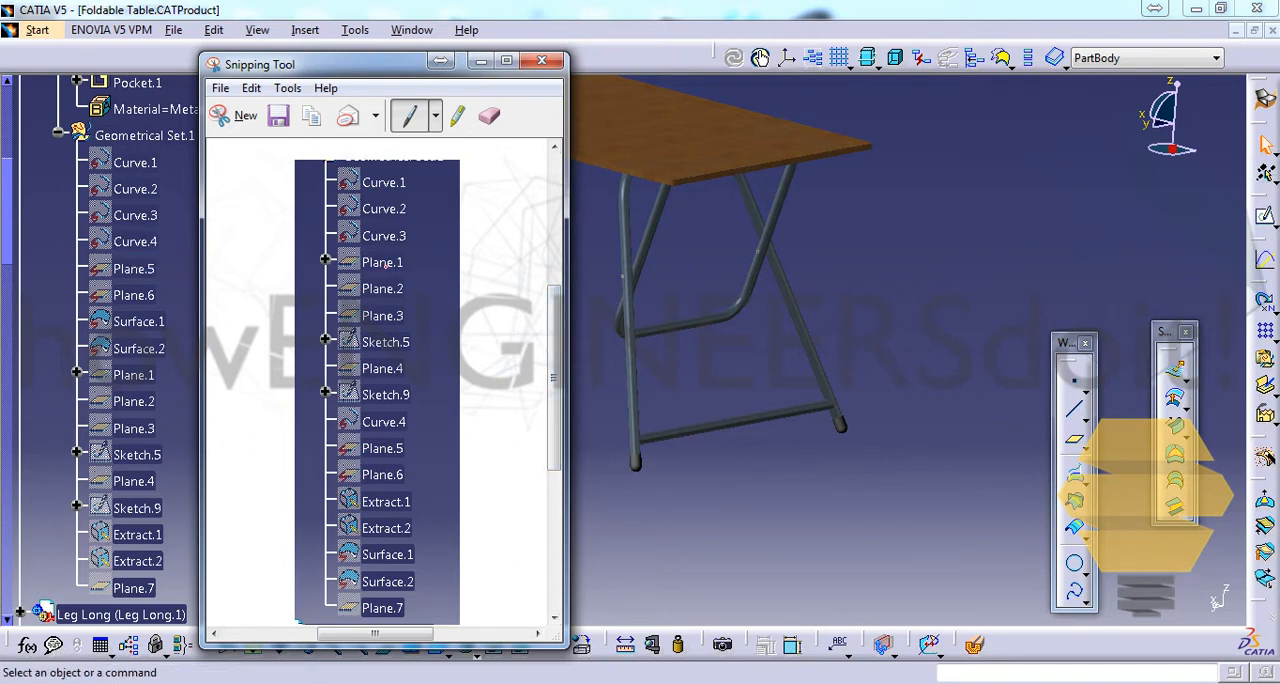
{"action": "left_click", "coordinate": [138, 320]}
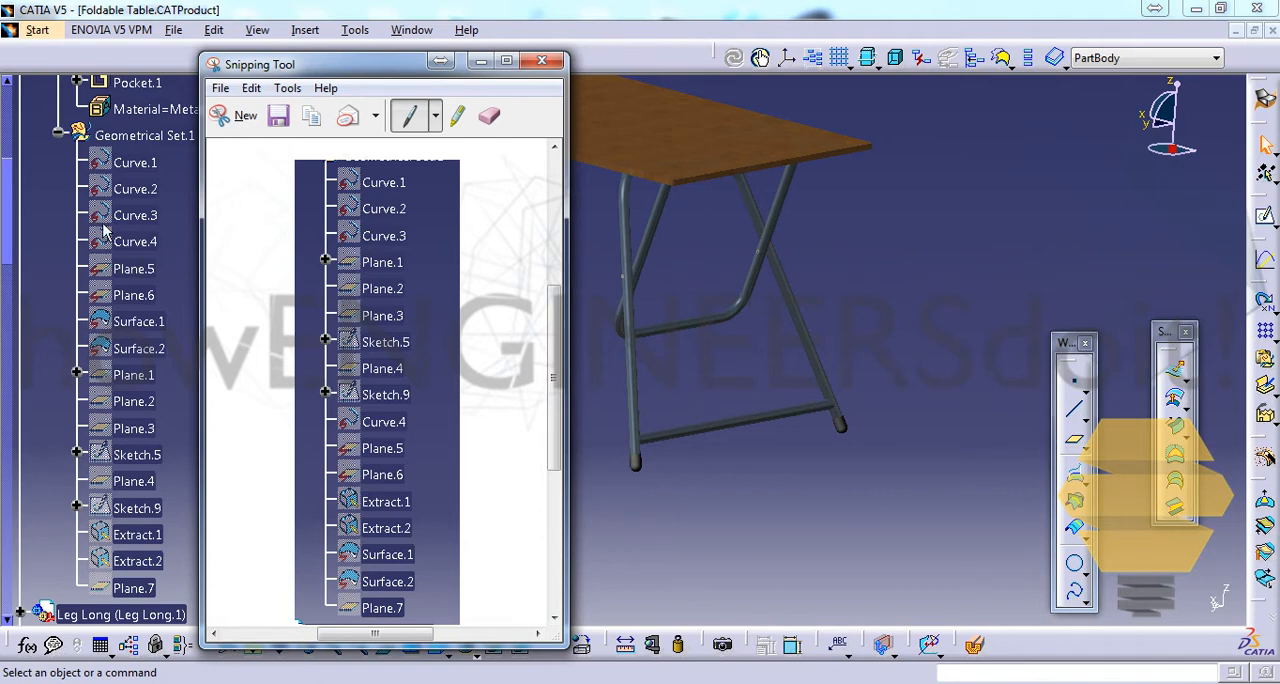
{"action": "mouse_move", "coordinate": [130, 412]}
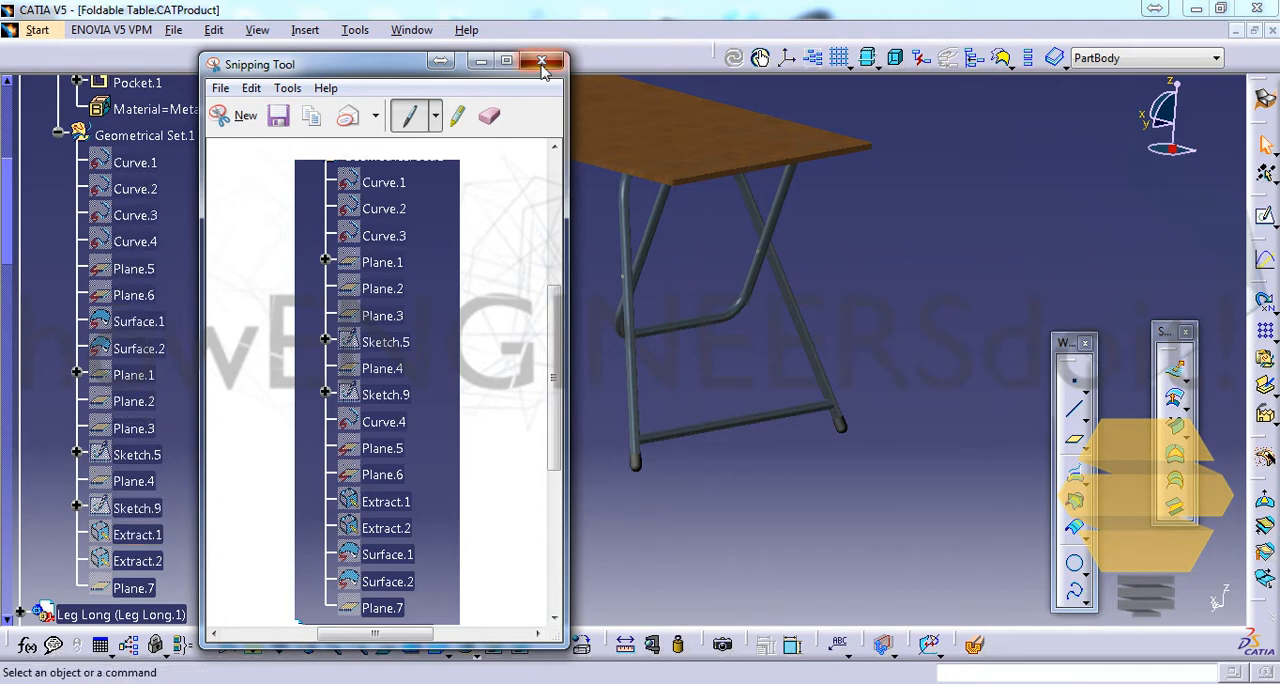
{"action": "left_click", "coordinate": [544, 62]}
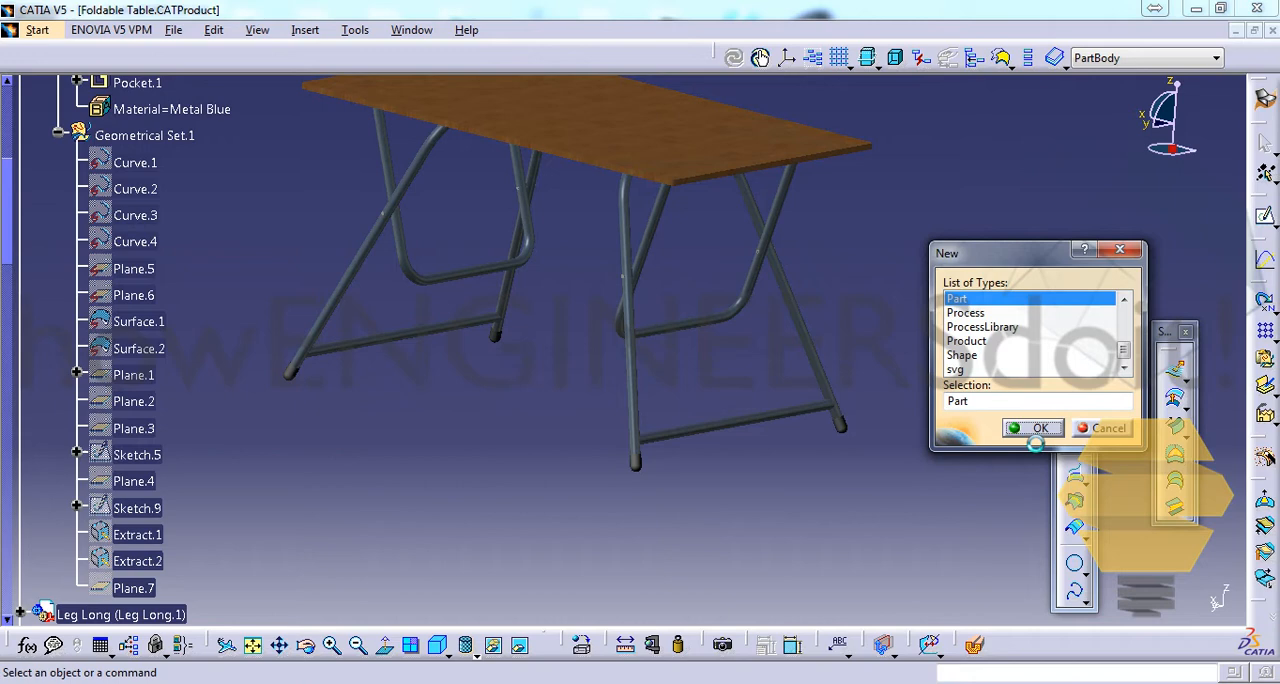
Create the new part Part11 and start a rectangle sketch on a reference plane
{"action": "left_click", "coordinate": [1032, 428]}
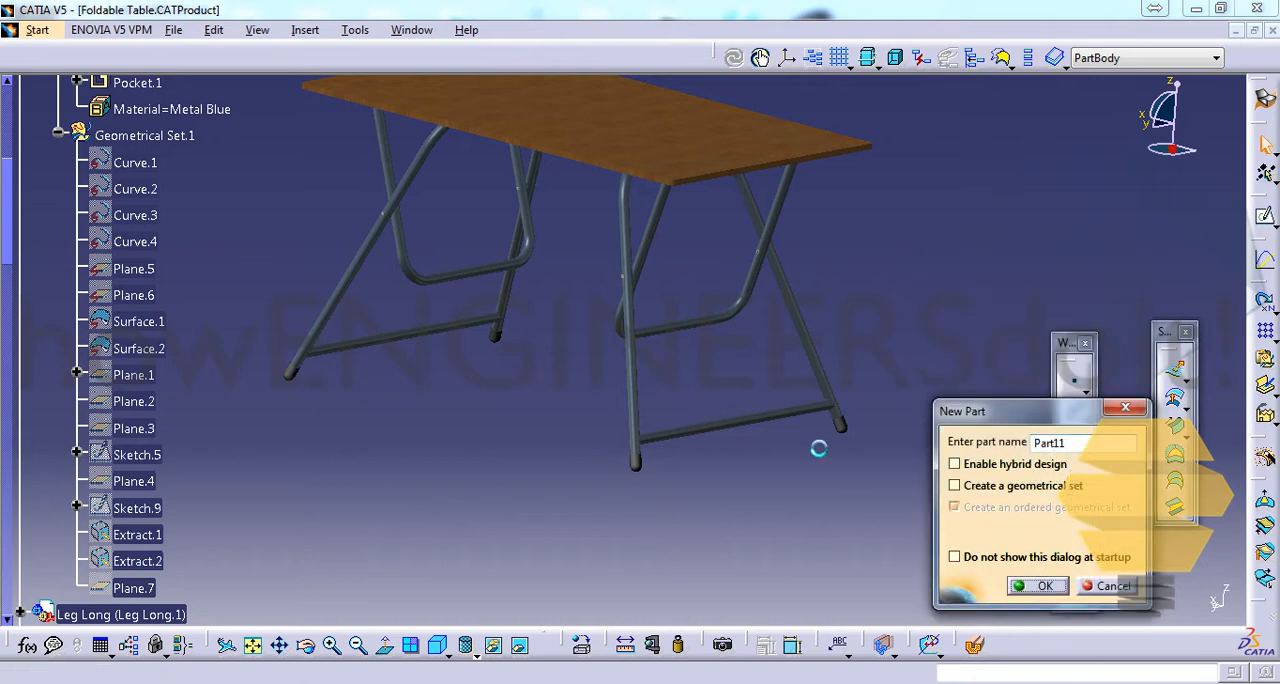
{"action": "left_click", "coordinate": [1044, 586]}
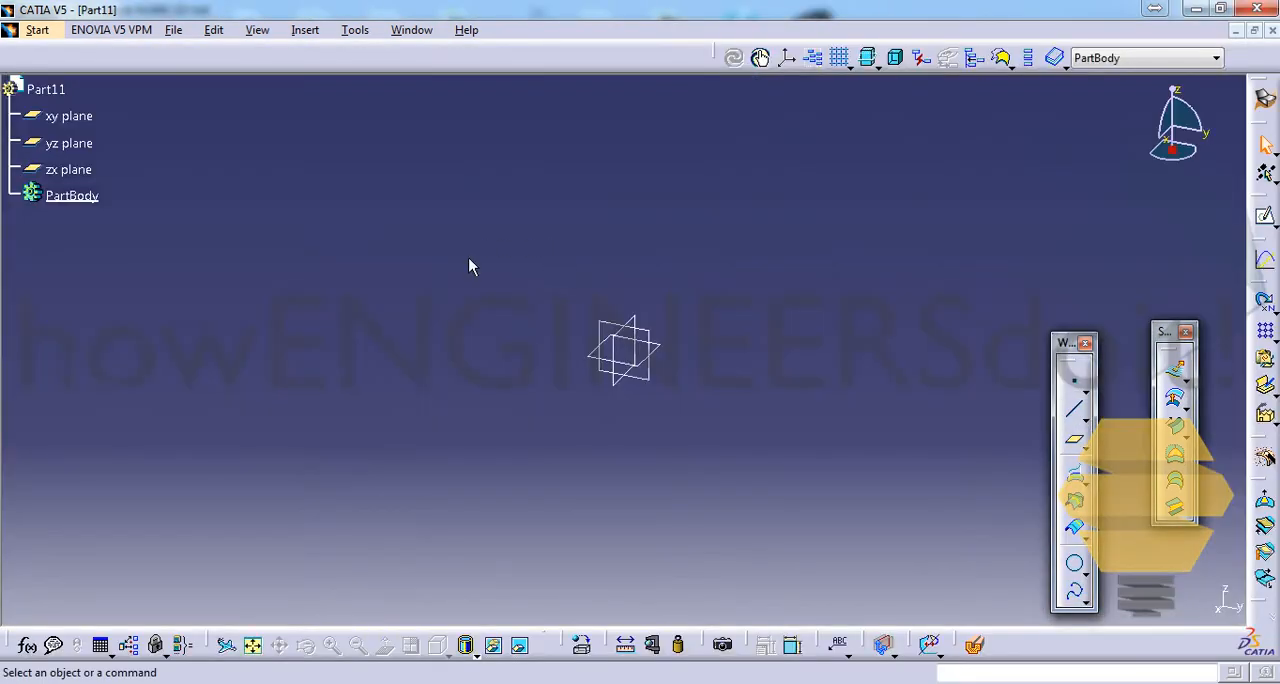
{"action": "left_click", "coordinate": [68, 116]}
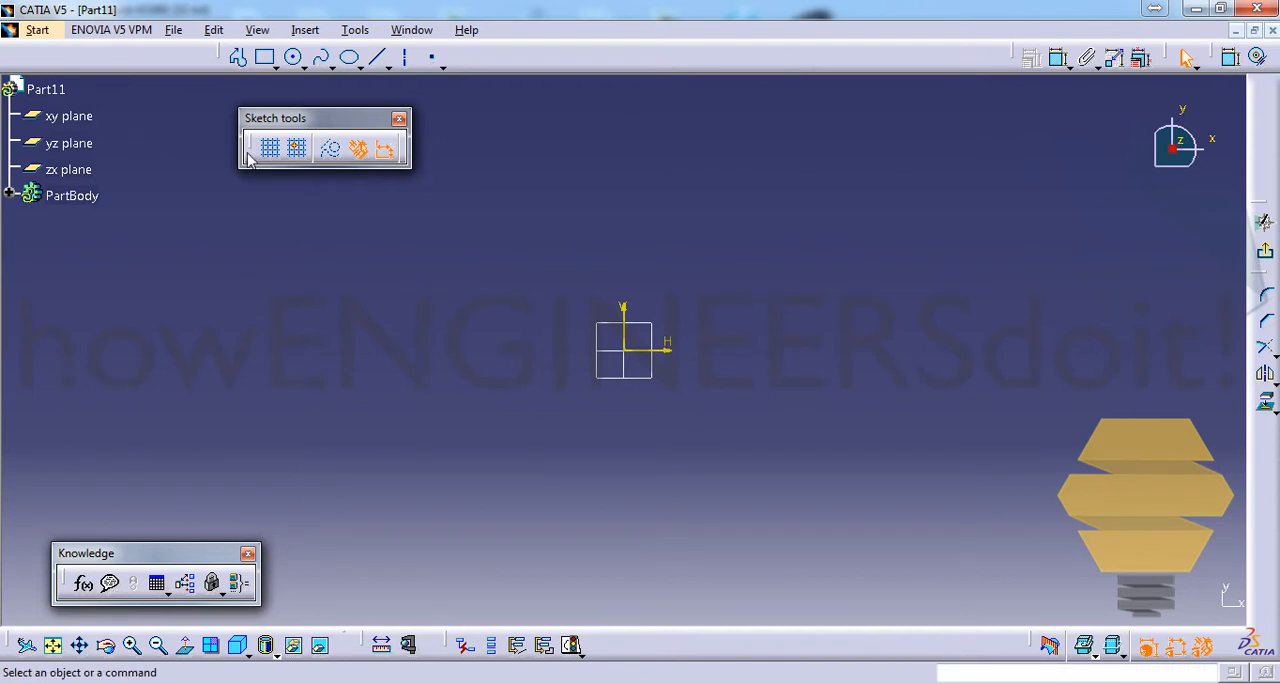
{"action": "left_click", "coordinate": [264, 56]}
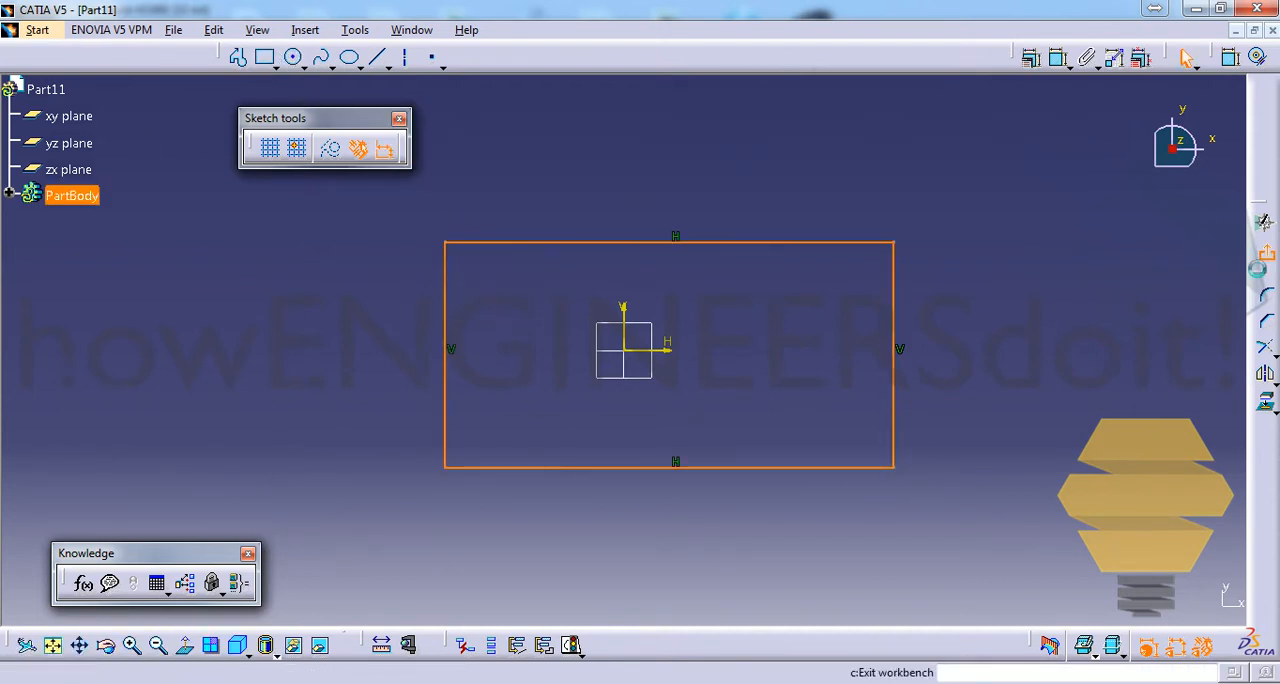
Extrude the rectangle 20 mm, cap one end with Fill.1, and expand Extrude.1's limits
{"action": "left_click", "coordinate": [572, 644]}
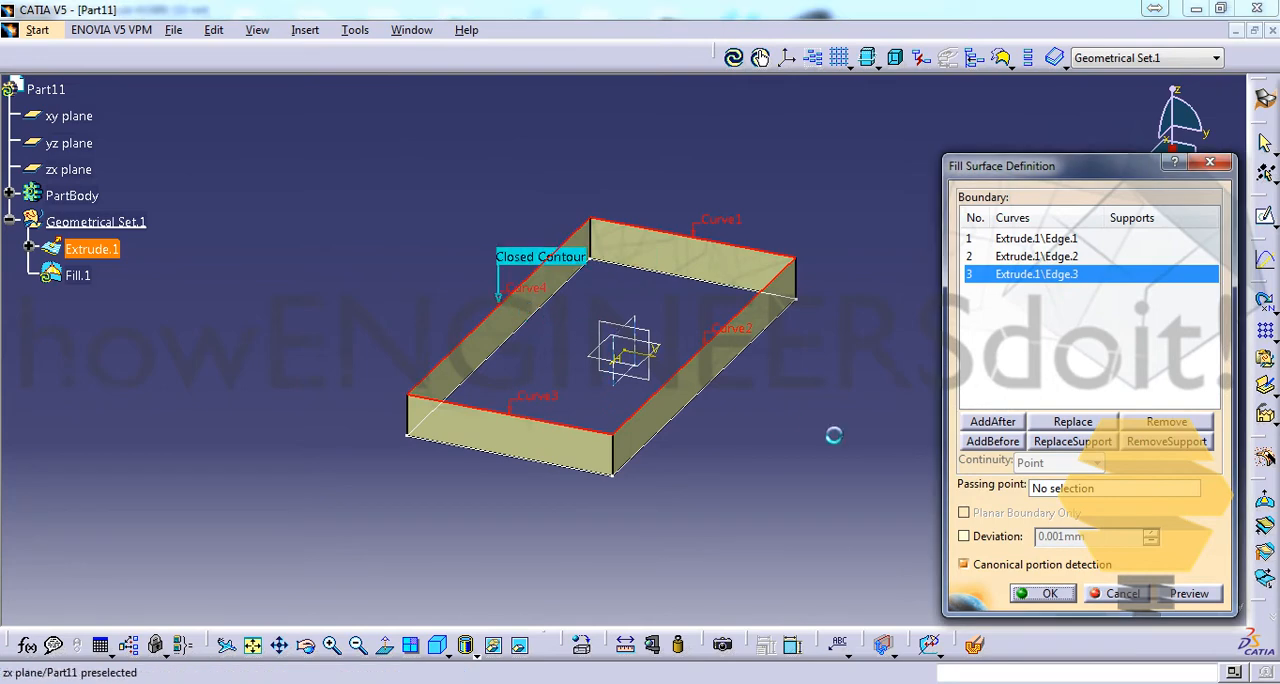
{"action": "left_click", "coordinate": [1048, 592]}
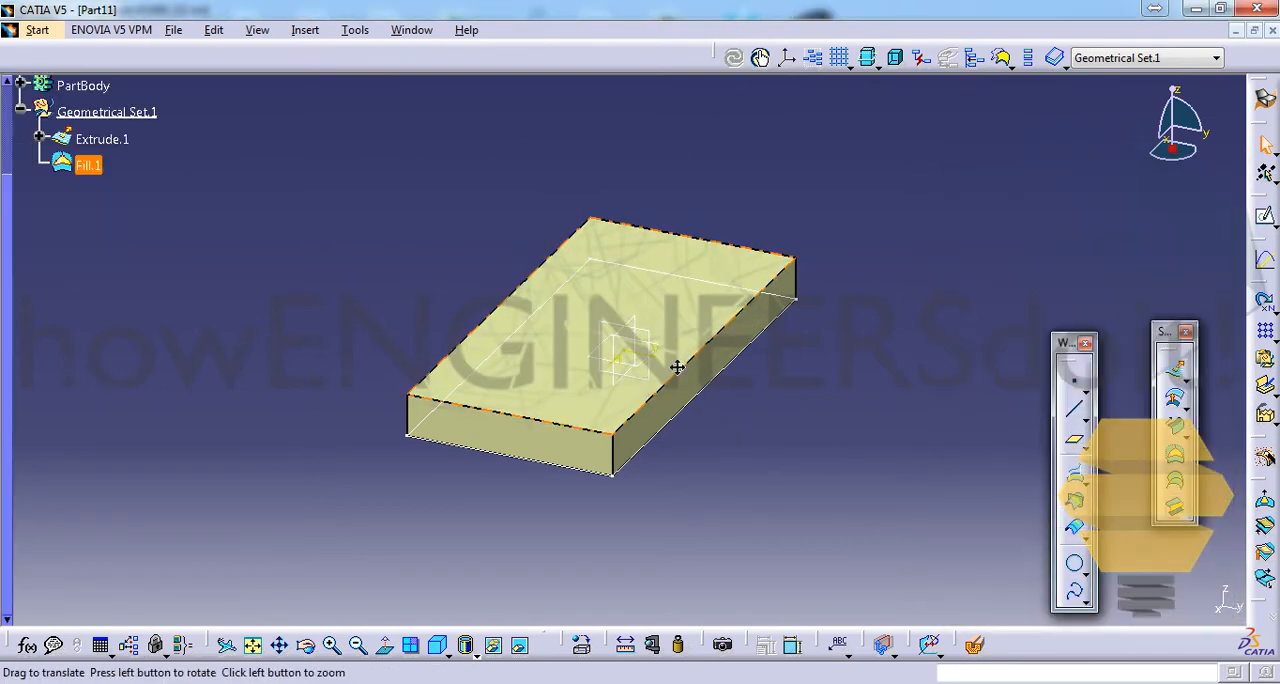
{"action": "left_click_drag", "start_coordinate": [678, 368], "coordinate": [620, 384]}
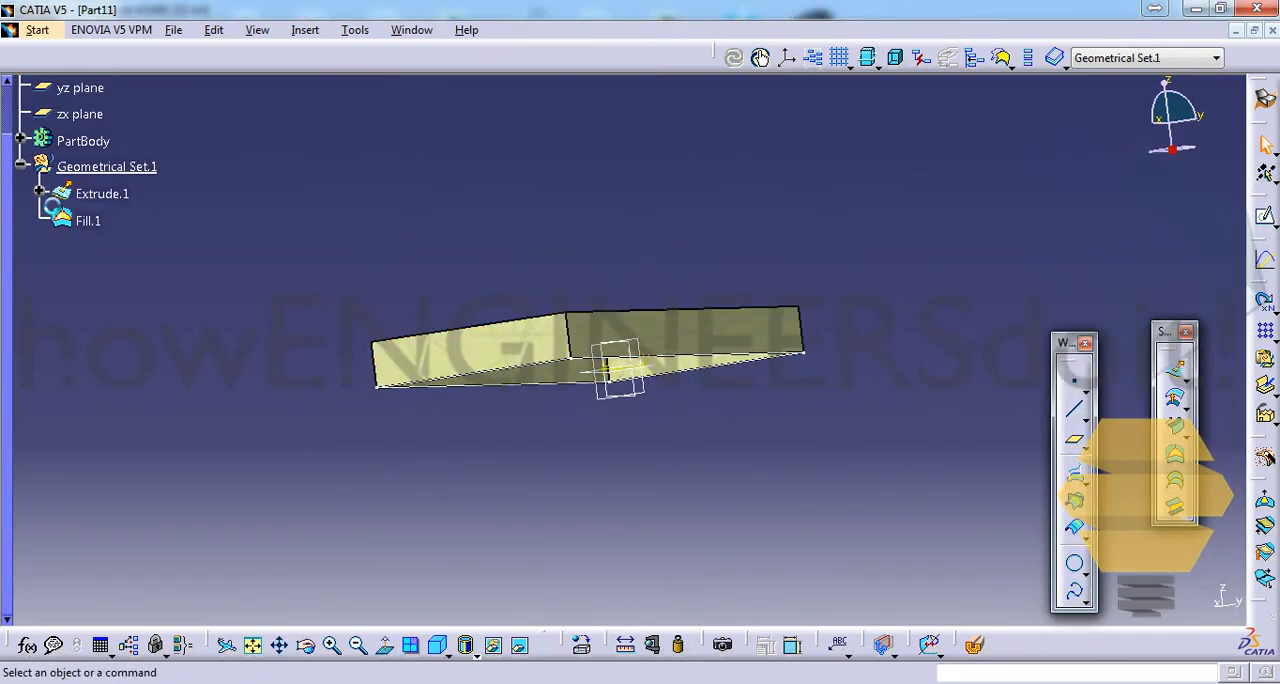
{"action": "left_click", "coordinate": [36, 194]}
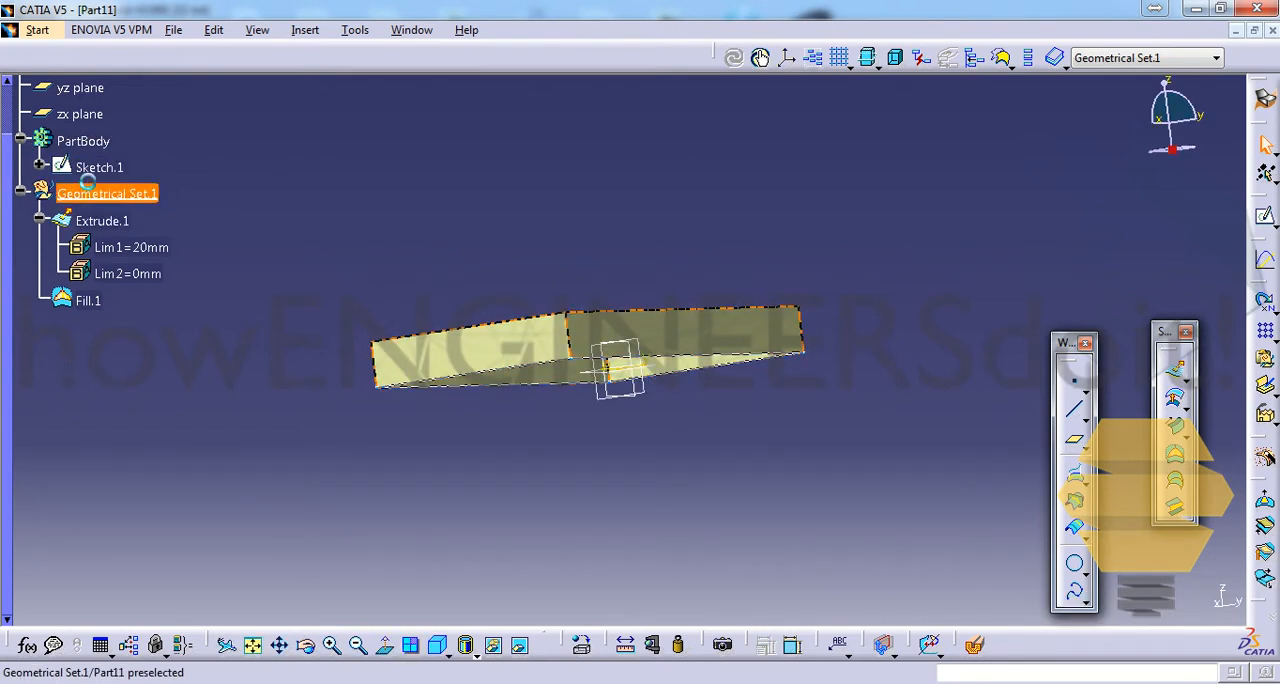
Move Sketch.1 into Geometrical Set.1 and reorder it ahead of Extrude.1 and Fill.1
{"action": "right_click", "coordinate": [100, 168]}
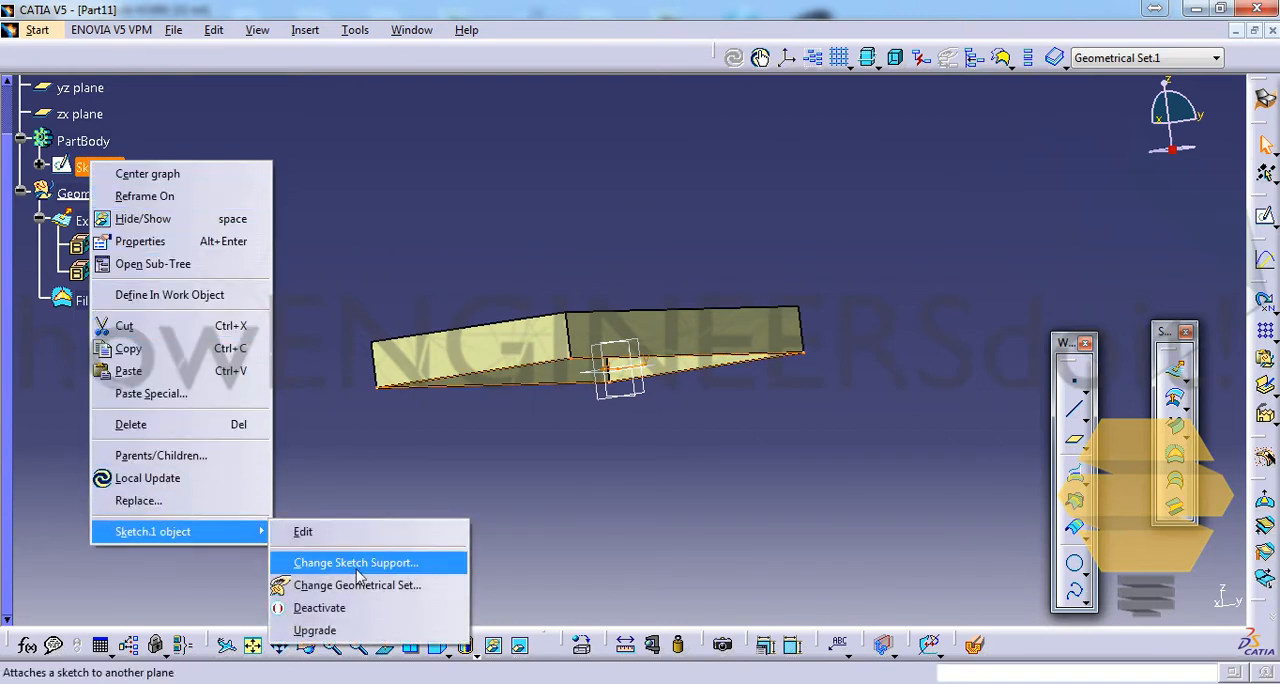
{"action": "left_click", "coordinate": [356, 584]}
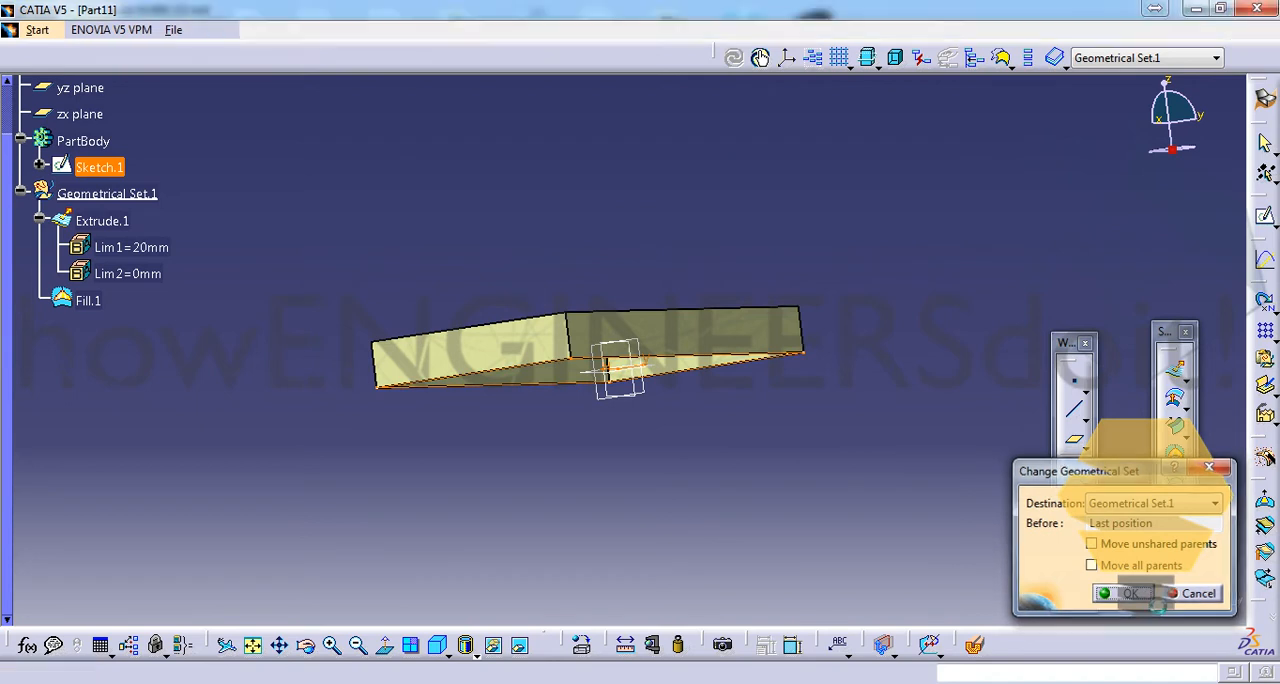
{"action": "right_click", "coordinate": [108, 166]}
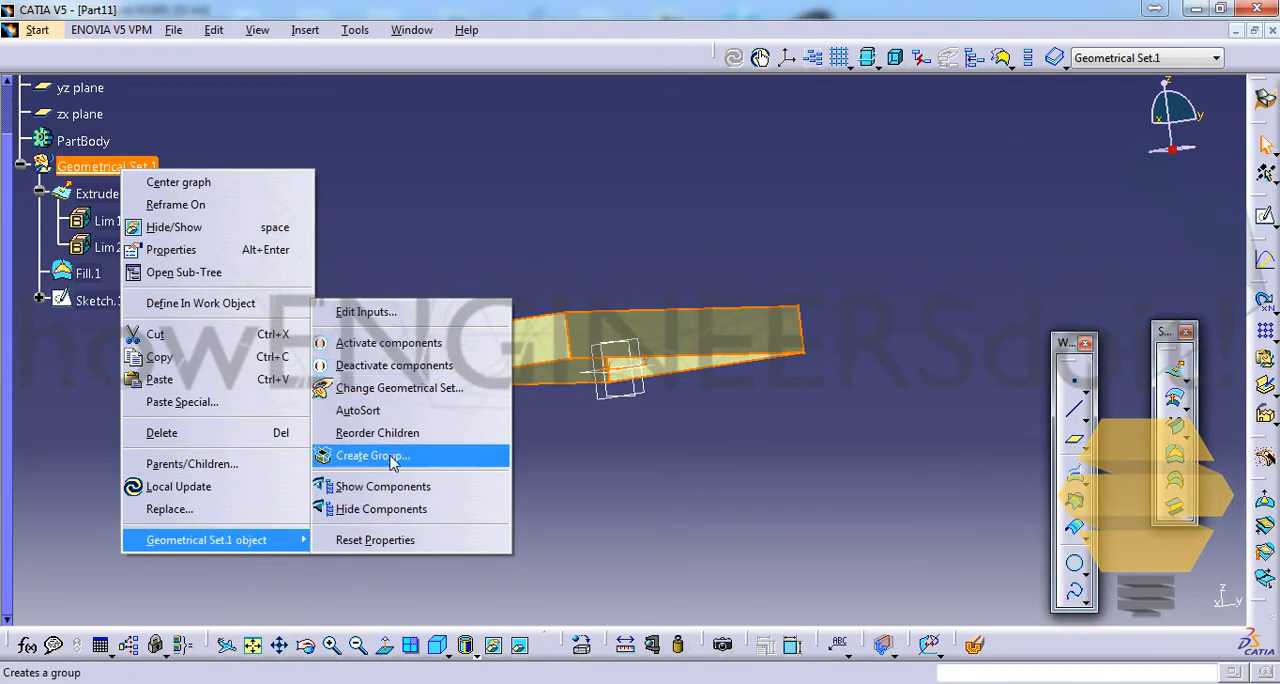
{"action": "left_click", "coordinate": [376, 432]}
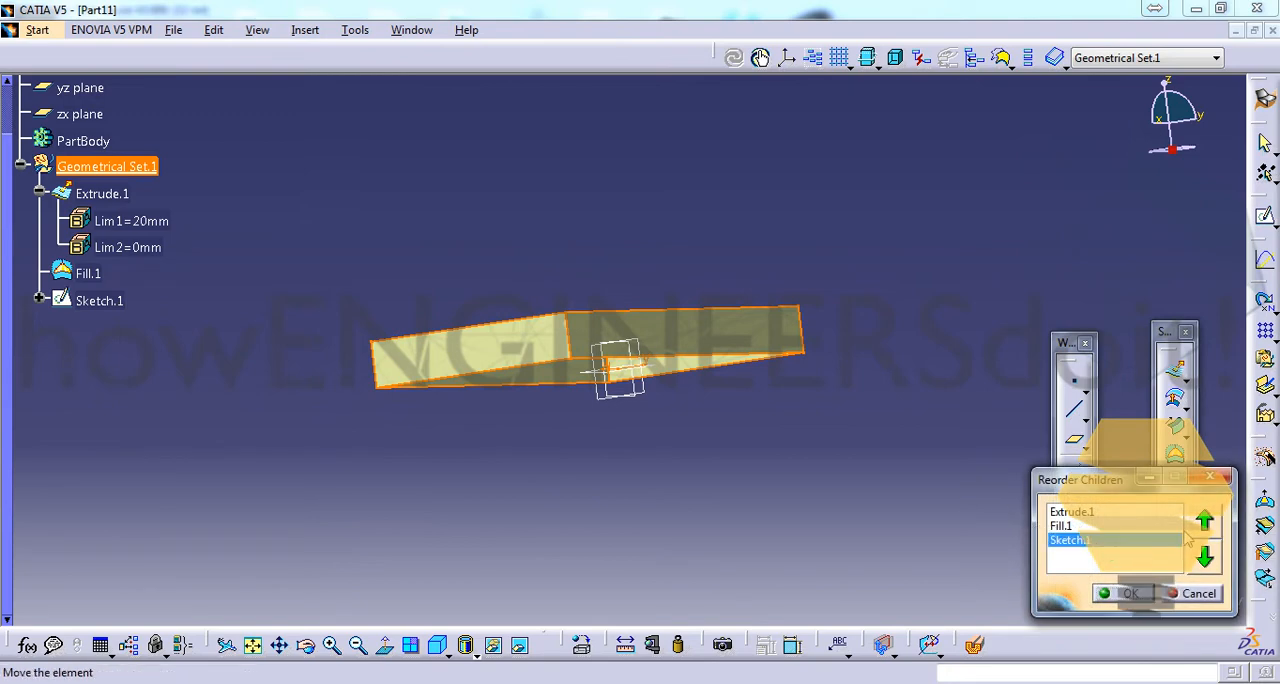
{"action": "left_click", "coordinate": [1204, 520]}
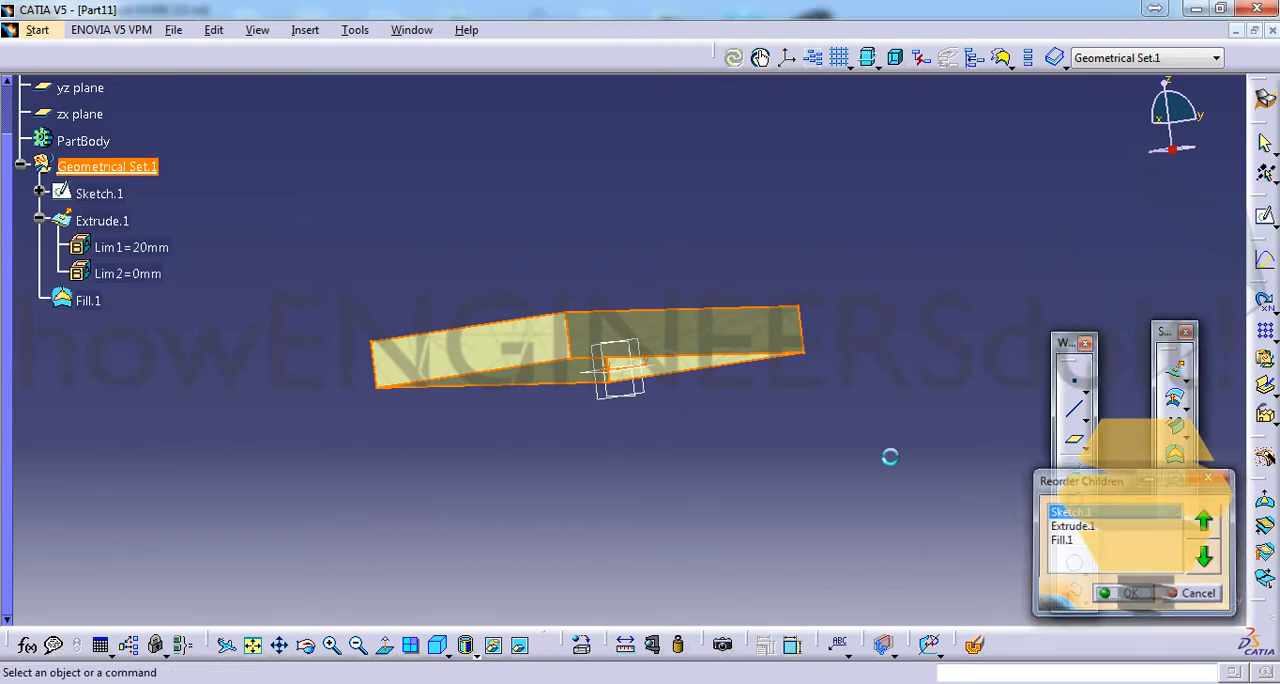
{"action": "left_click", "coordinate": [1130, 592]}
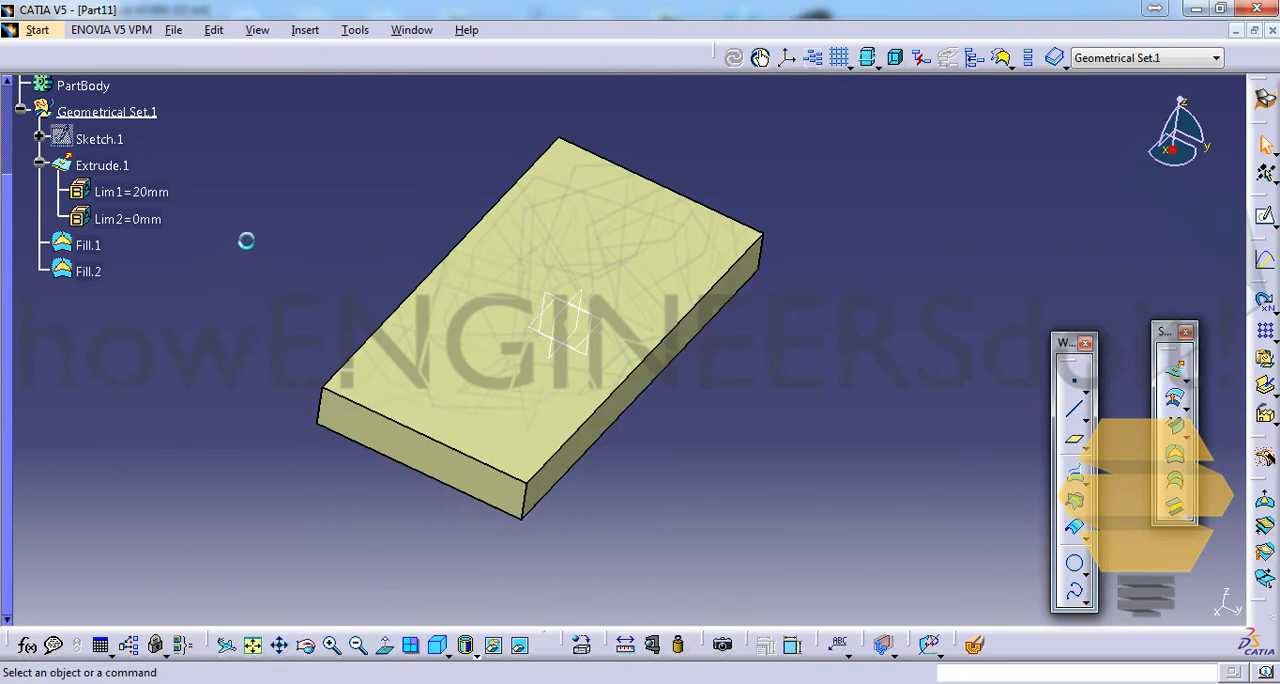
{"action": "left_click", "coordinate": [88, 272]}
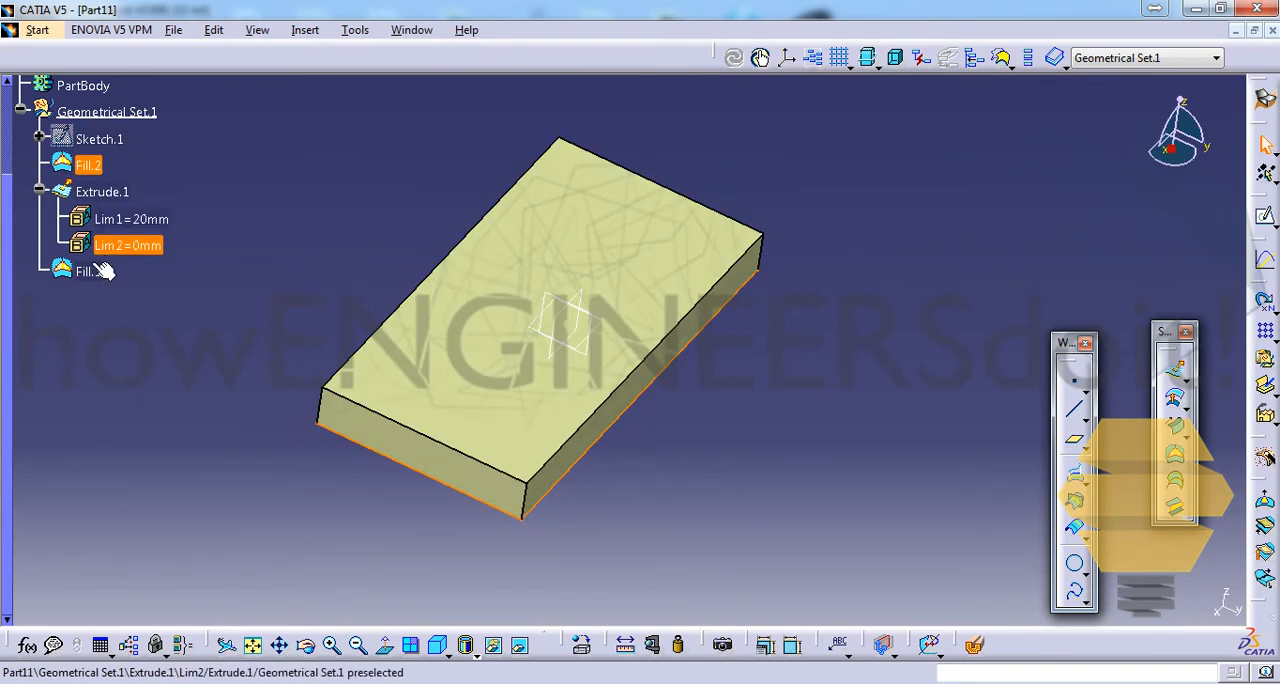
{"action": "left_click", "coordinate": [88, 272]}
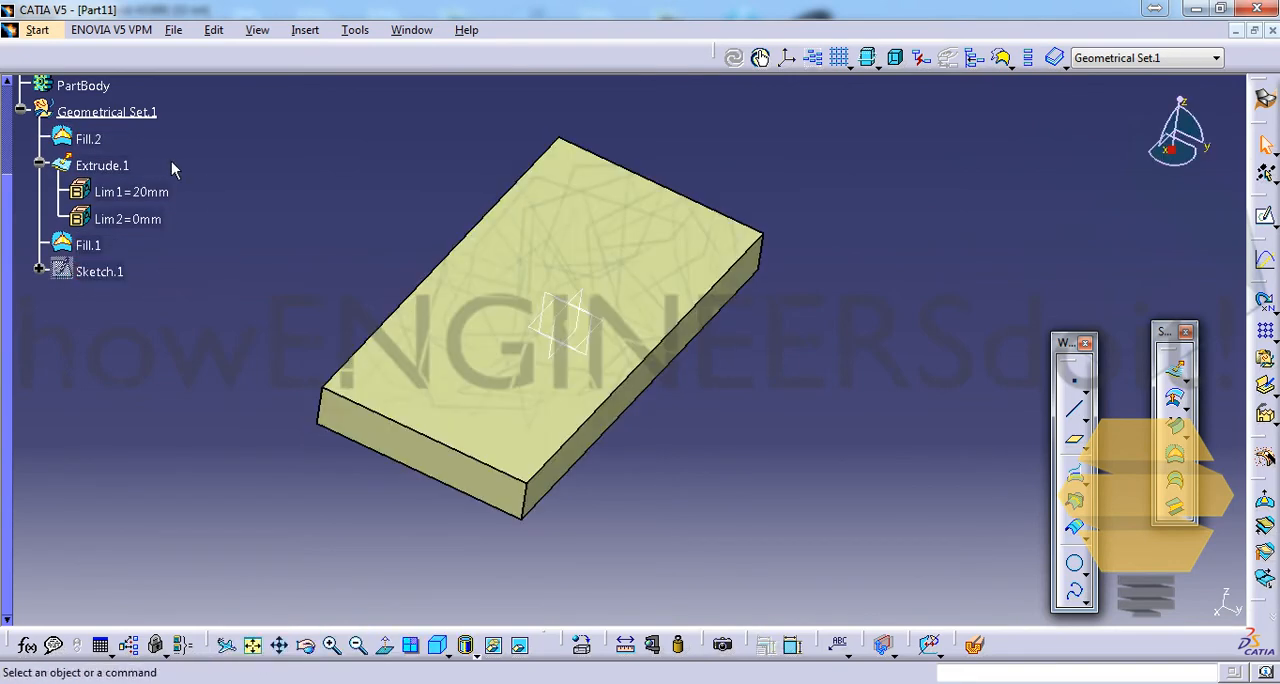
{"action": "right_click", "coordinate": [108, 112]}
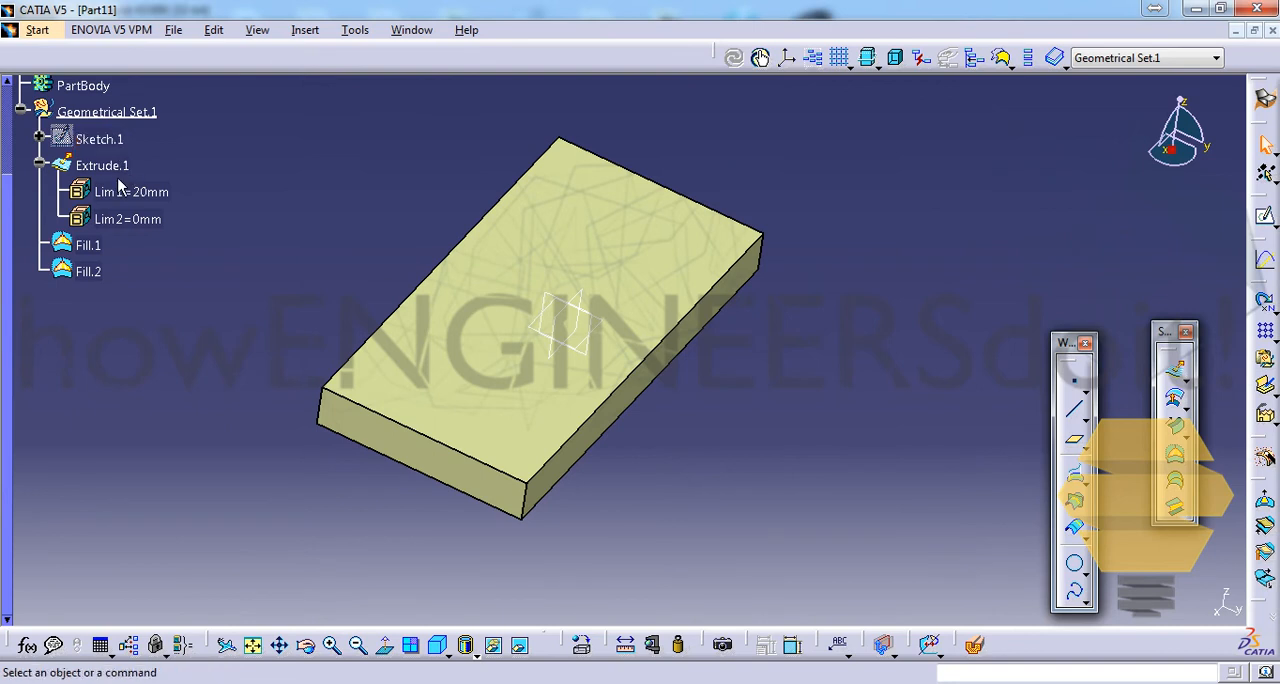
{"action": "left_click", "coordinate": [108, 112]}
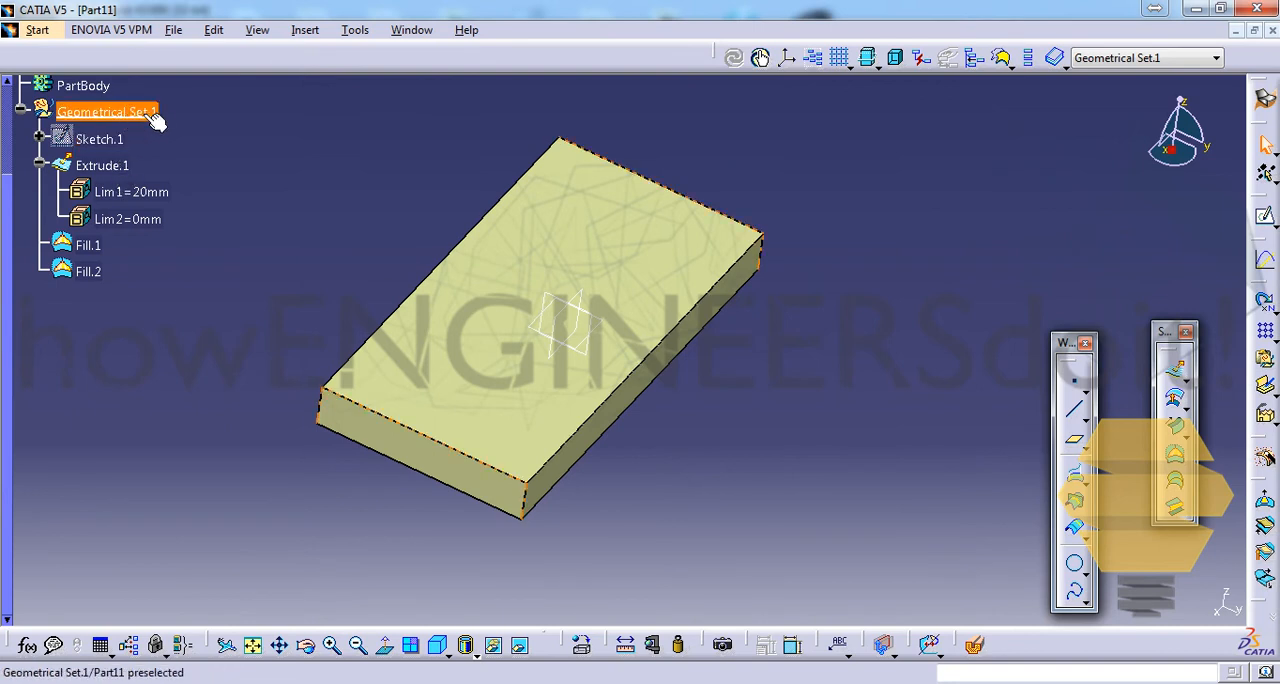
{"action": "left_click", "coordinate": [100, 140]}
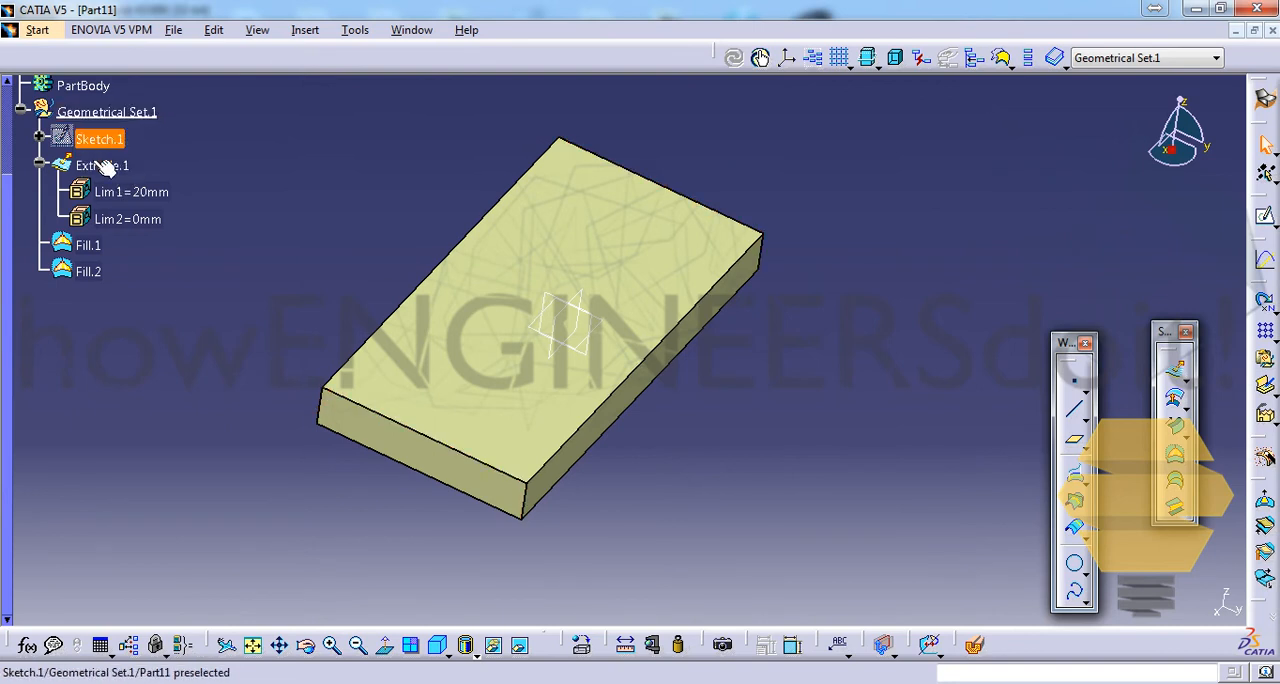
{"action": "left_click", "coordinate": [88, 272]}
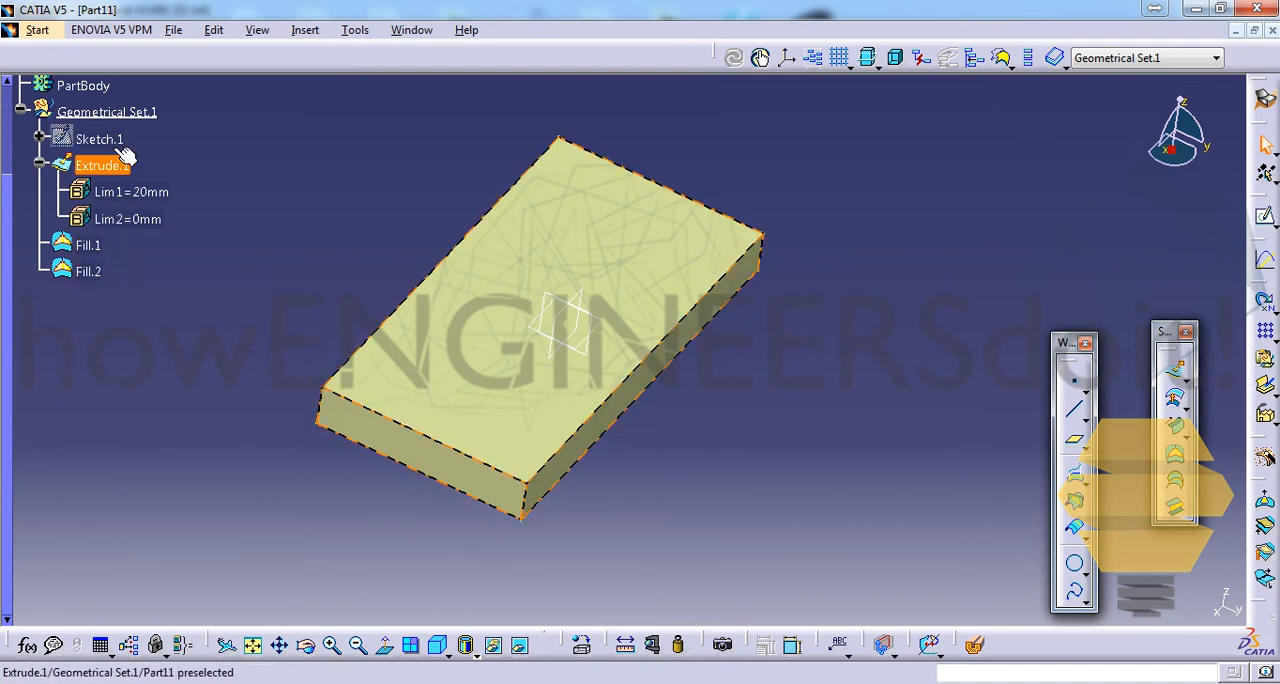
{"action": "left_click", "coordinate": [132, 192]}
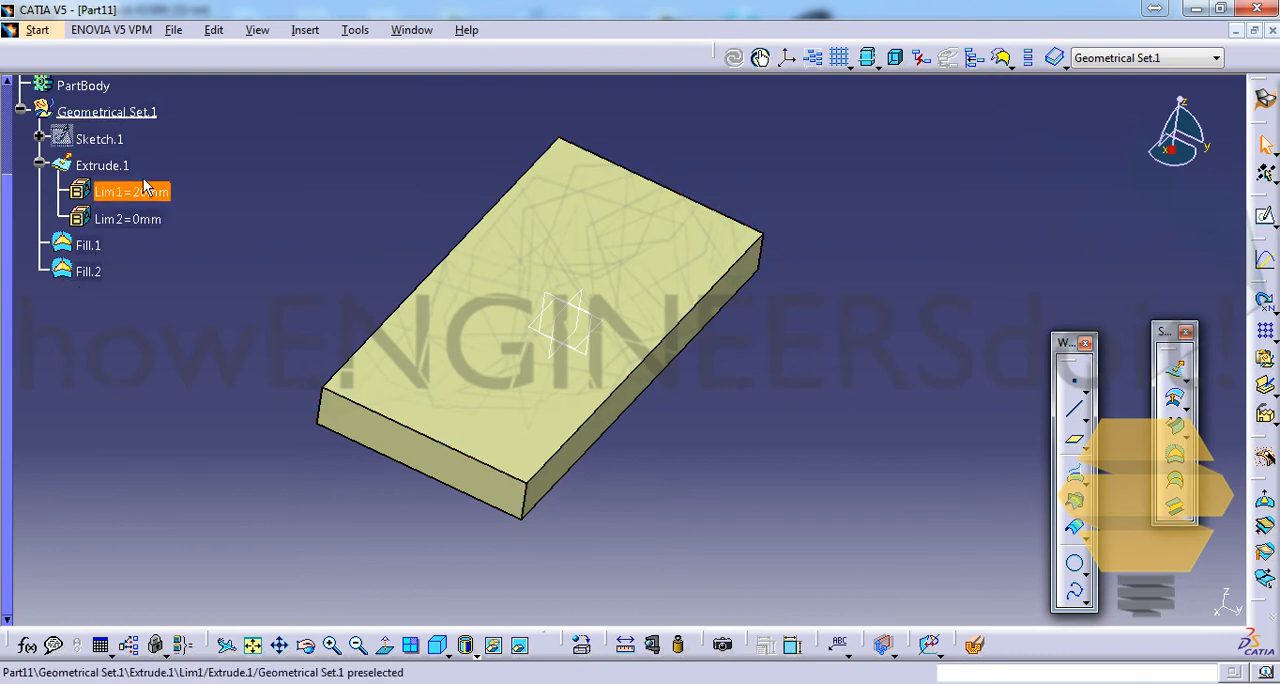
{"action": "left_click", "coordinate": [82, 292]}
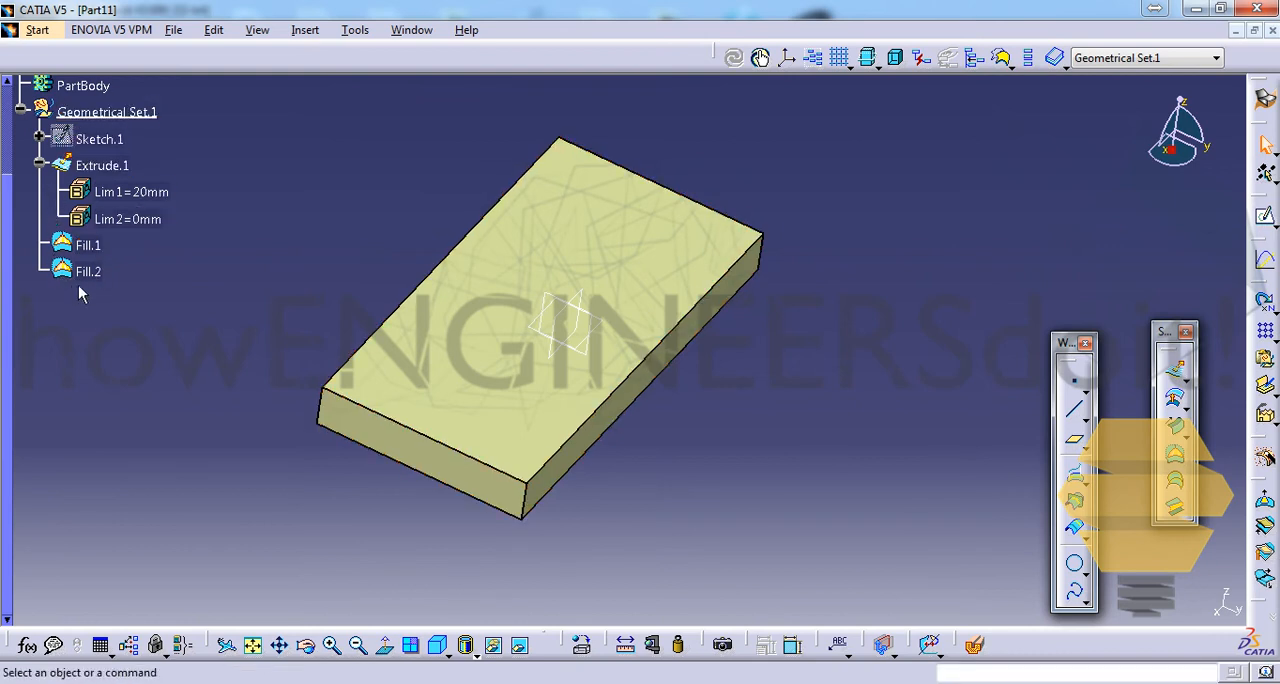
{"action": "mouse_move", "coordinate": [82, 210]}
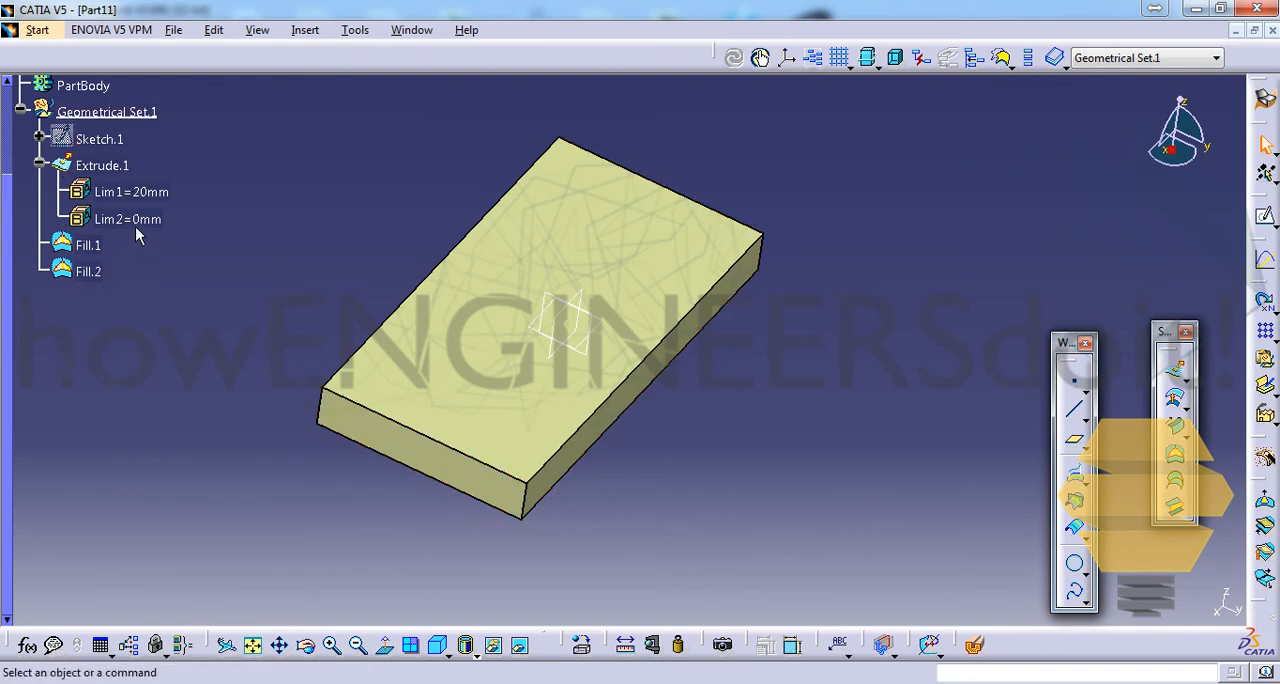
{"action": "left_click", "coordinate": [100, 140]}
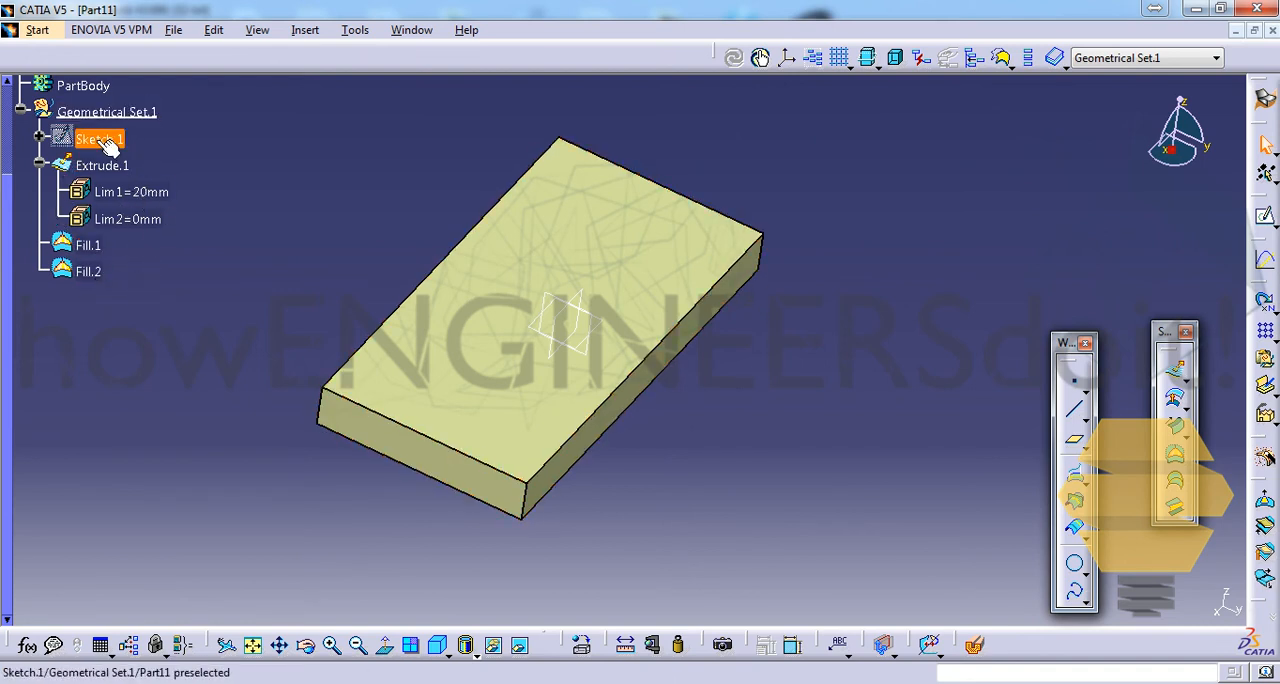